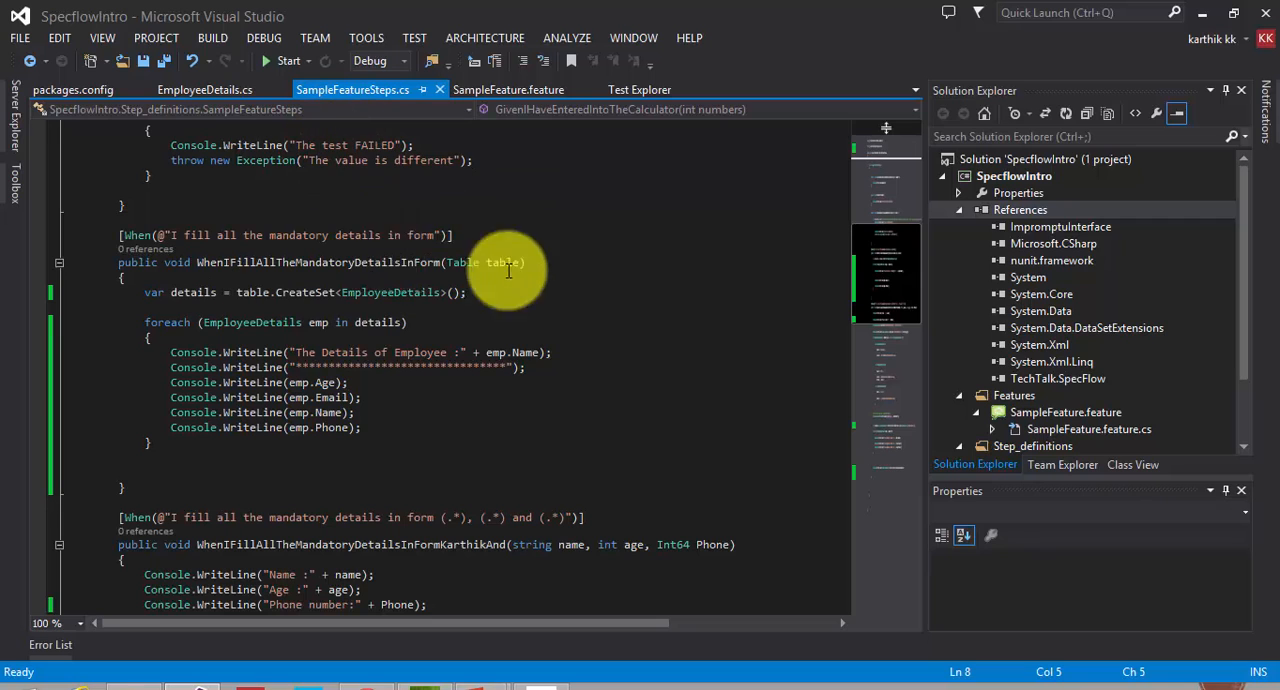
mouse_move(406, 212)
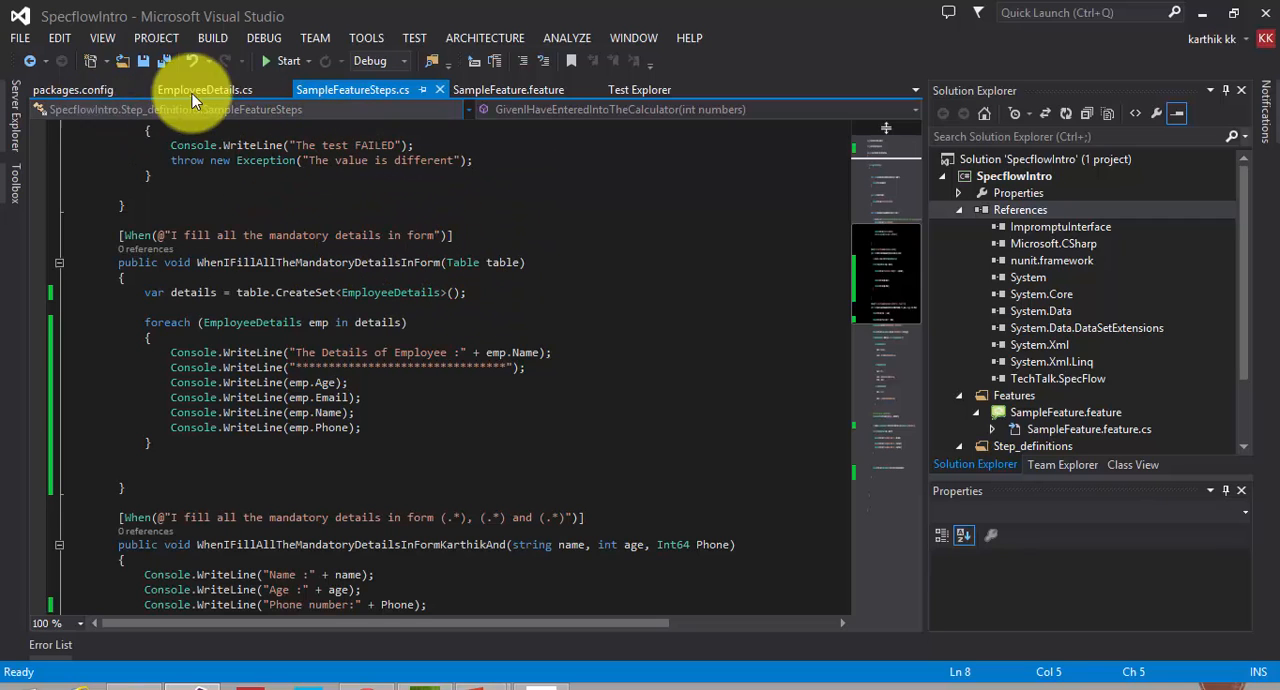
Compare the feature's Name, Age, Phone and Email columns against EmployeeDetails via Go To Definition
left_click(508, 89)
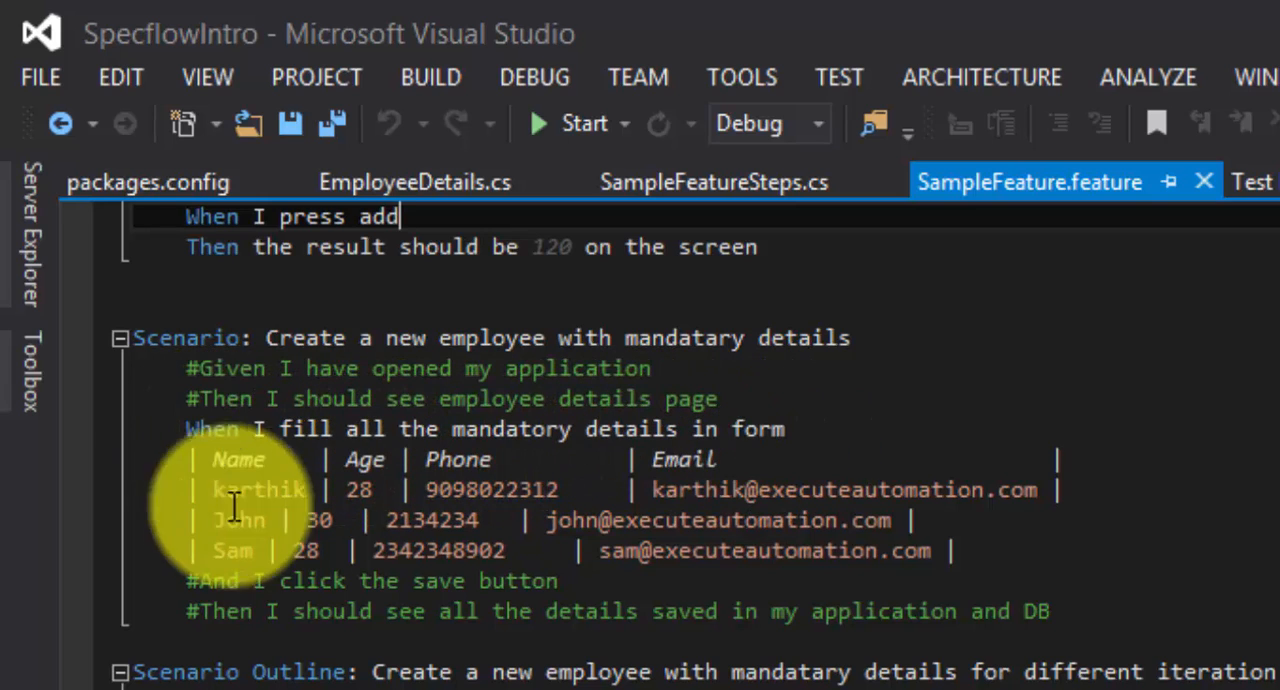
mouse_move(680, 485)
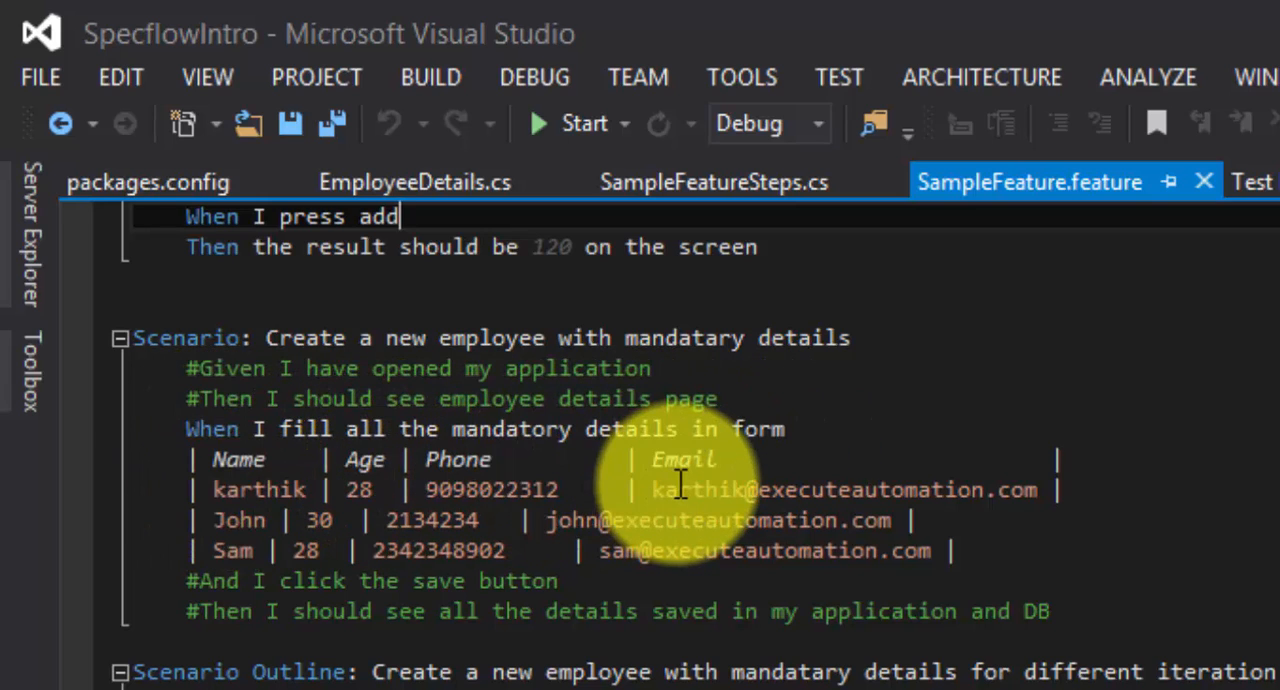
mouse_move(703, 293)
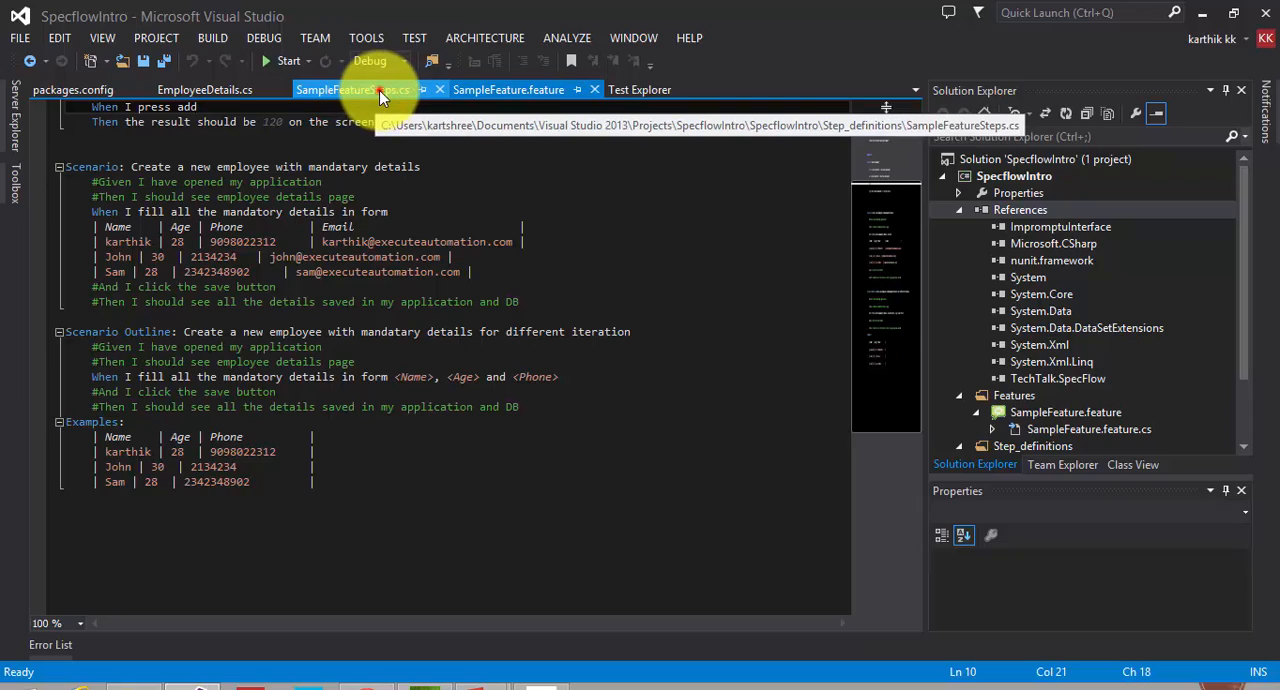
left_click(335, 89)
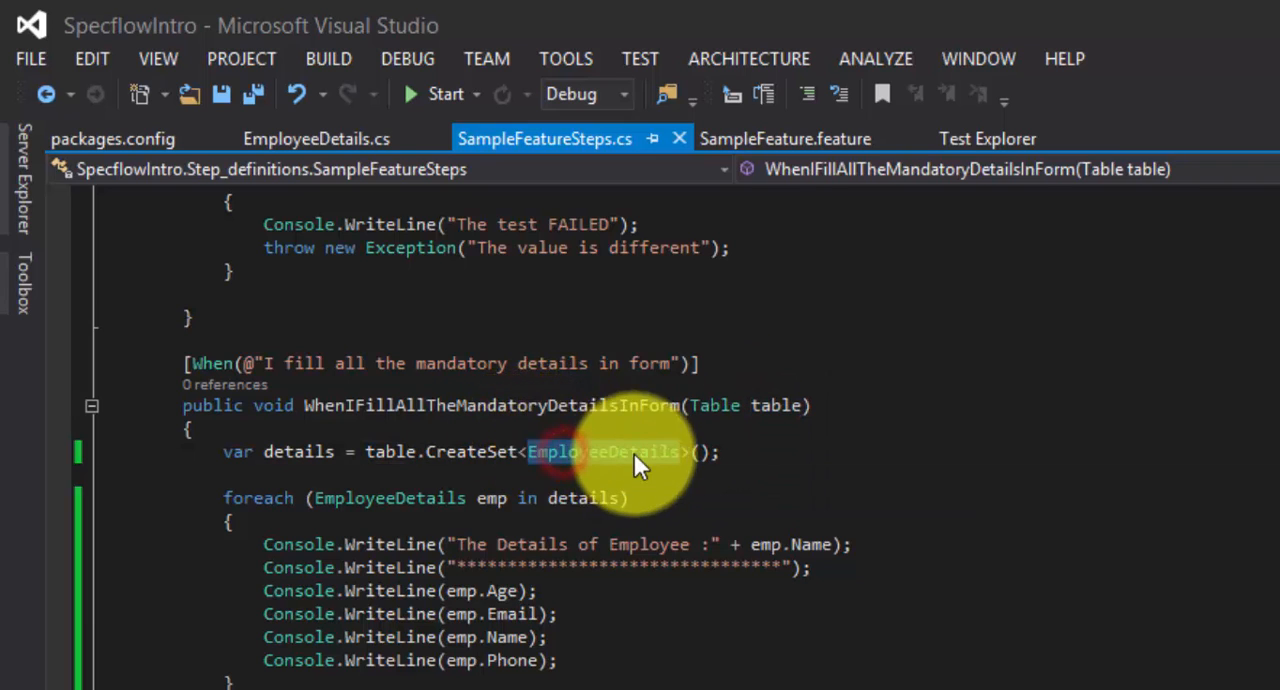
left_click(600, 451)
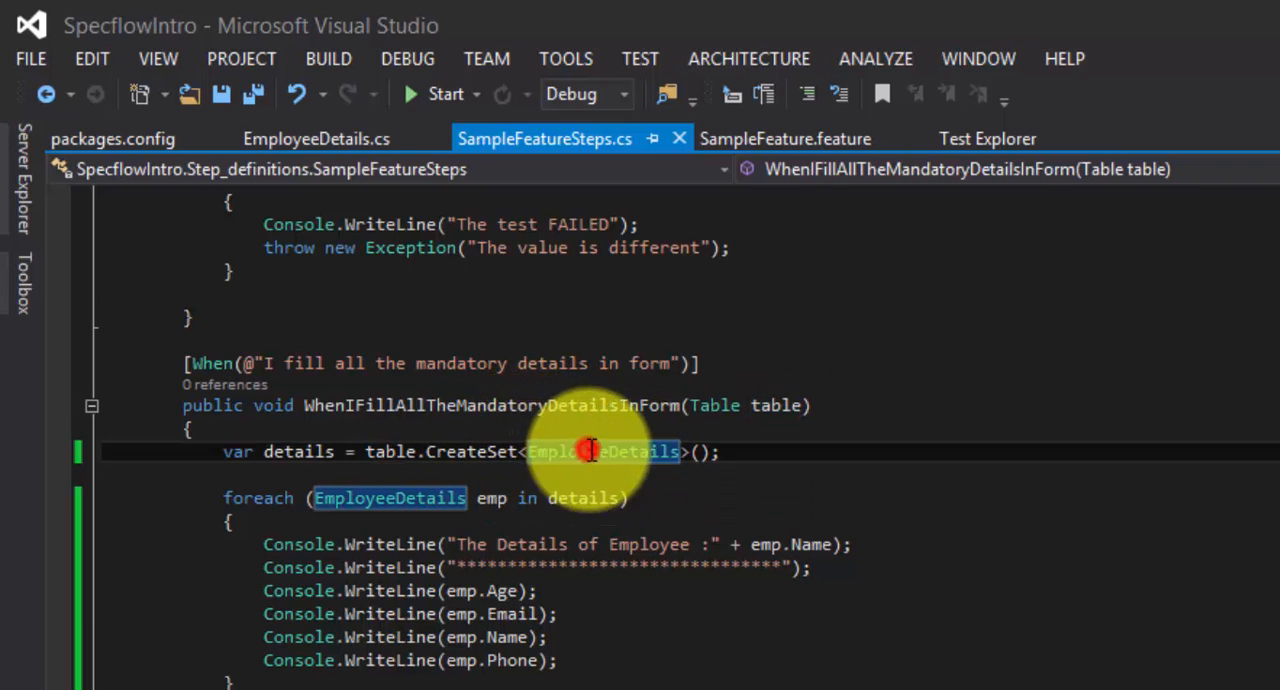
mouse_move(600, 451)
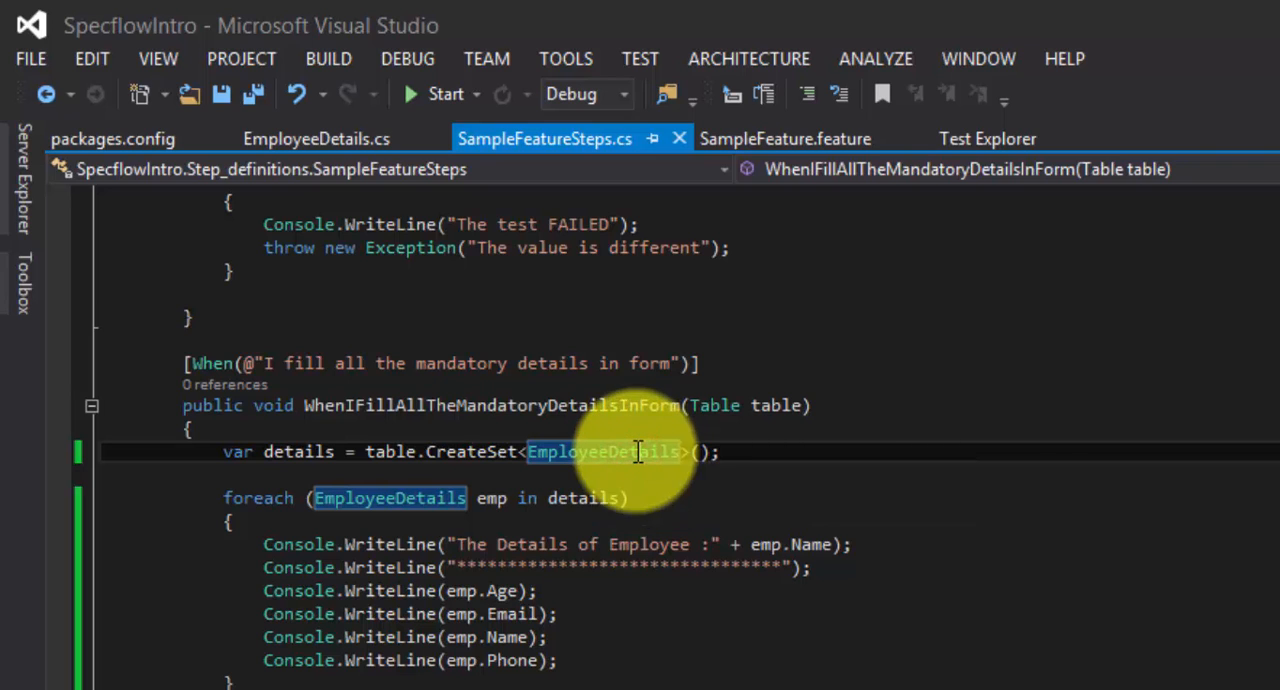
right_click(636, 451)
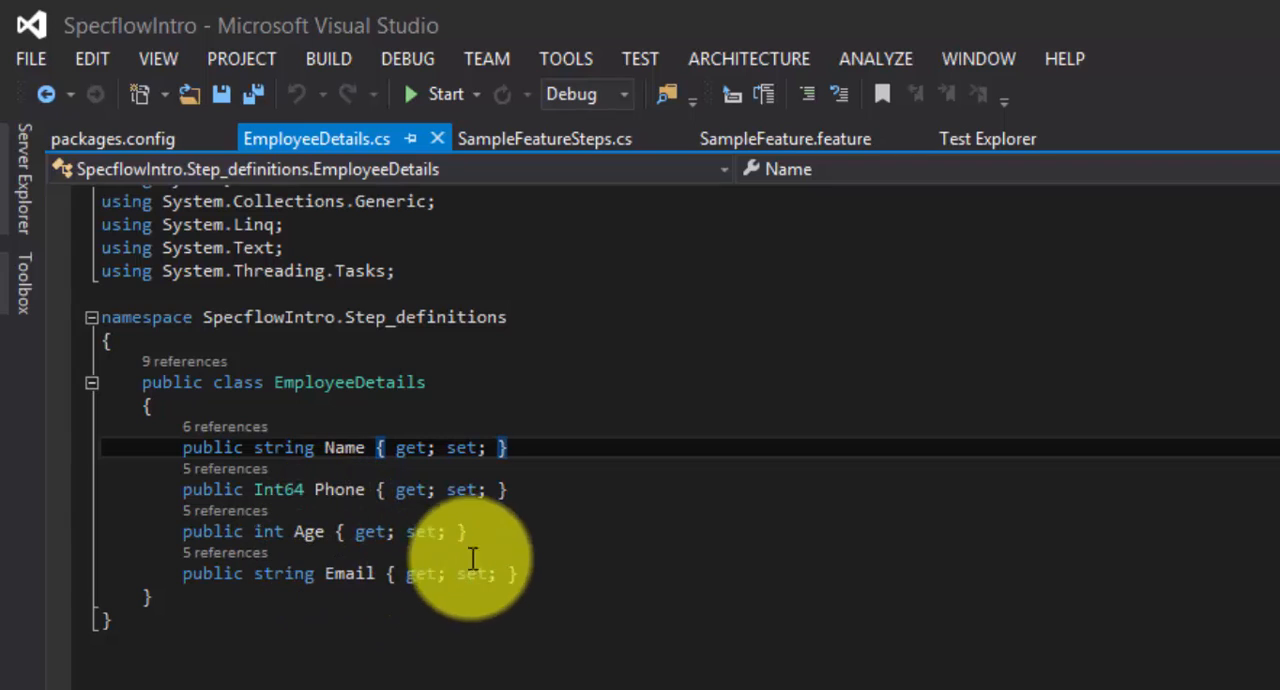
mouse_move(498, 550)
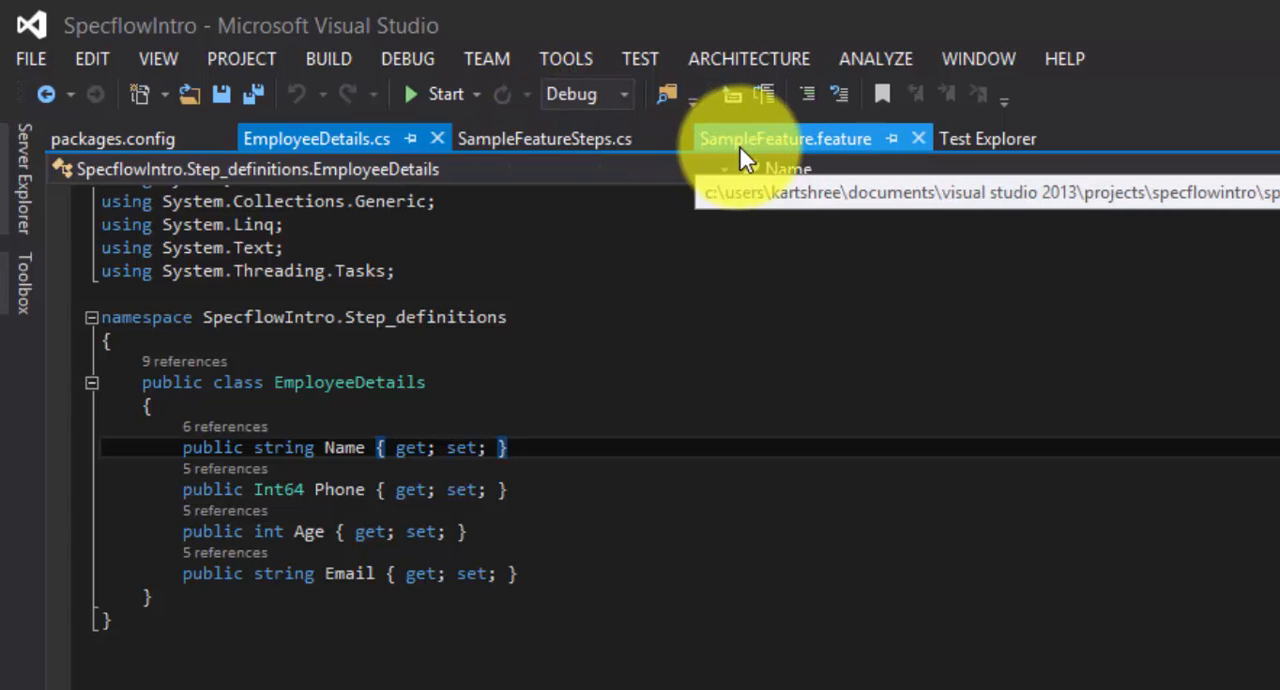
left_click(785, 138)
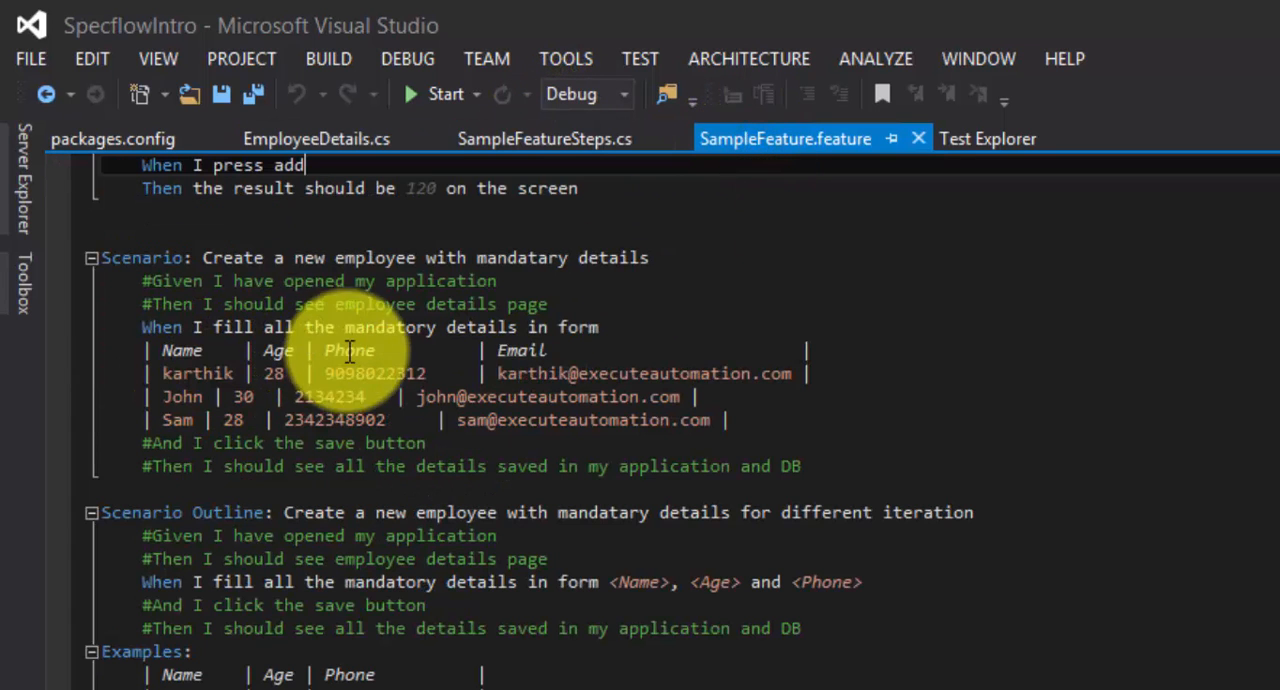
left_click(316, 138)
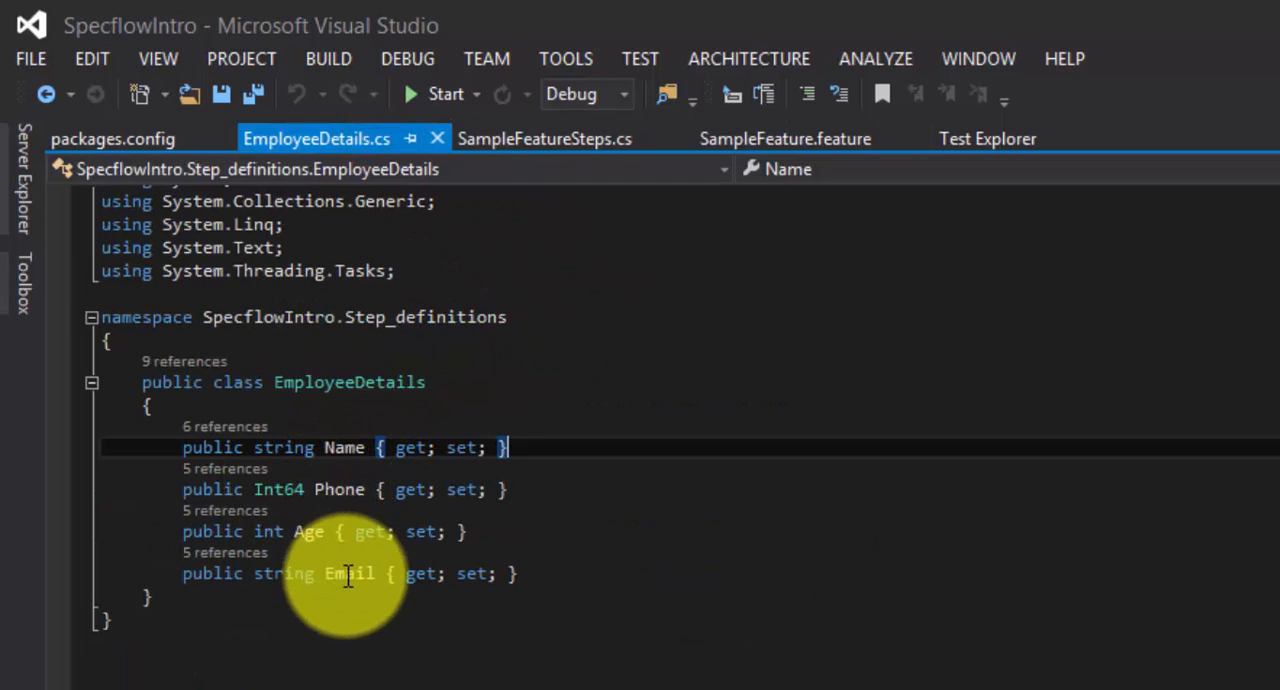
mouse_move(310, 525)
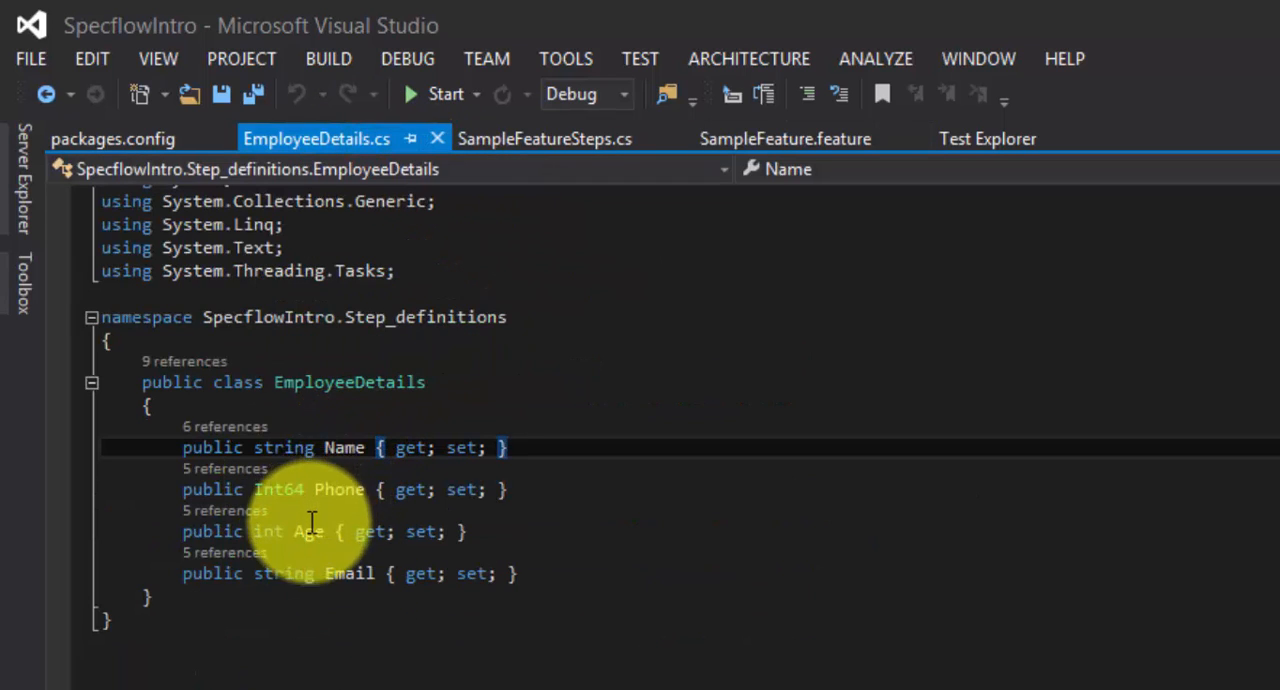
mouse_move(540, 310)
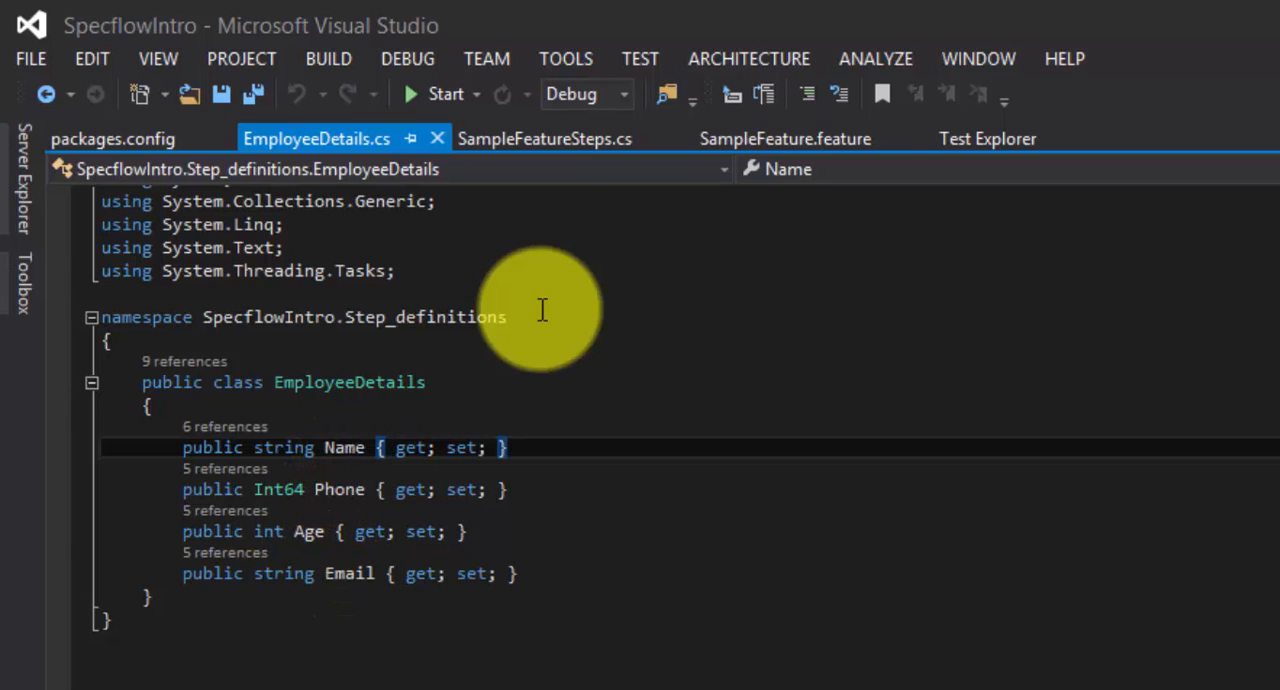
left_click(785, 138)
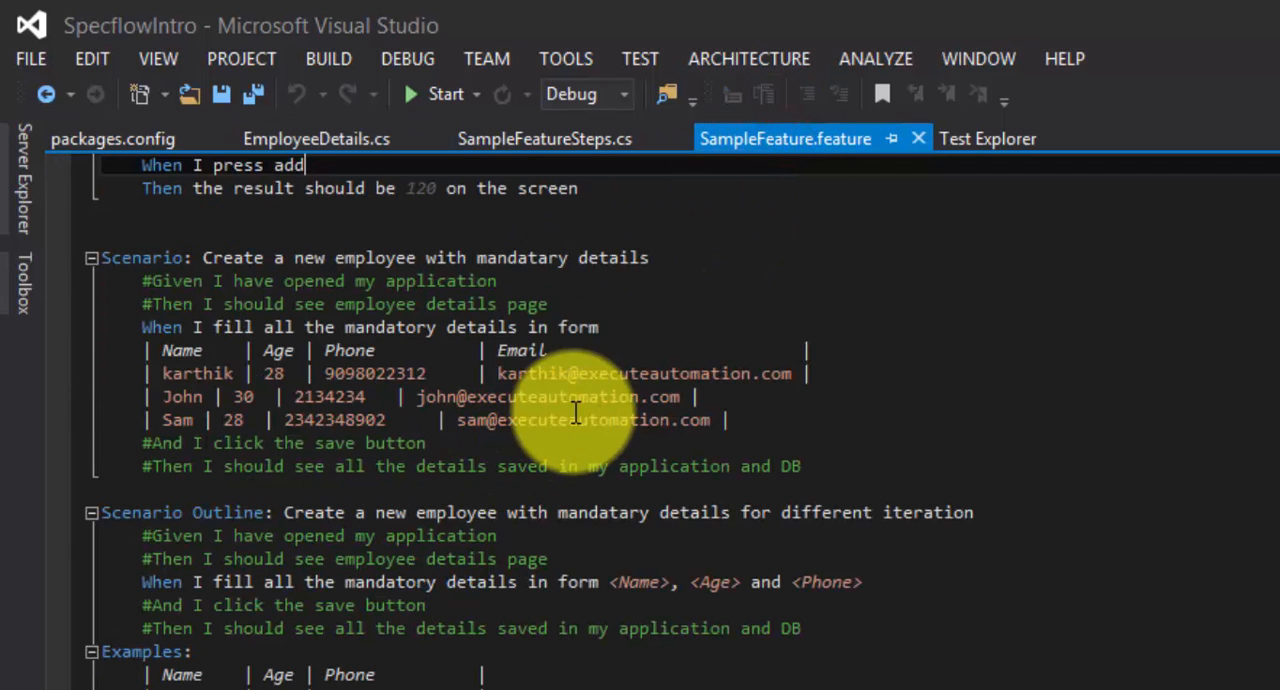
Reopen SampleFeatureSteps.cs to review the CreateSet call and the foreach printing loop
left_click(544, 138)
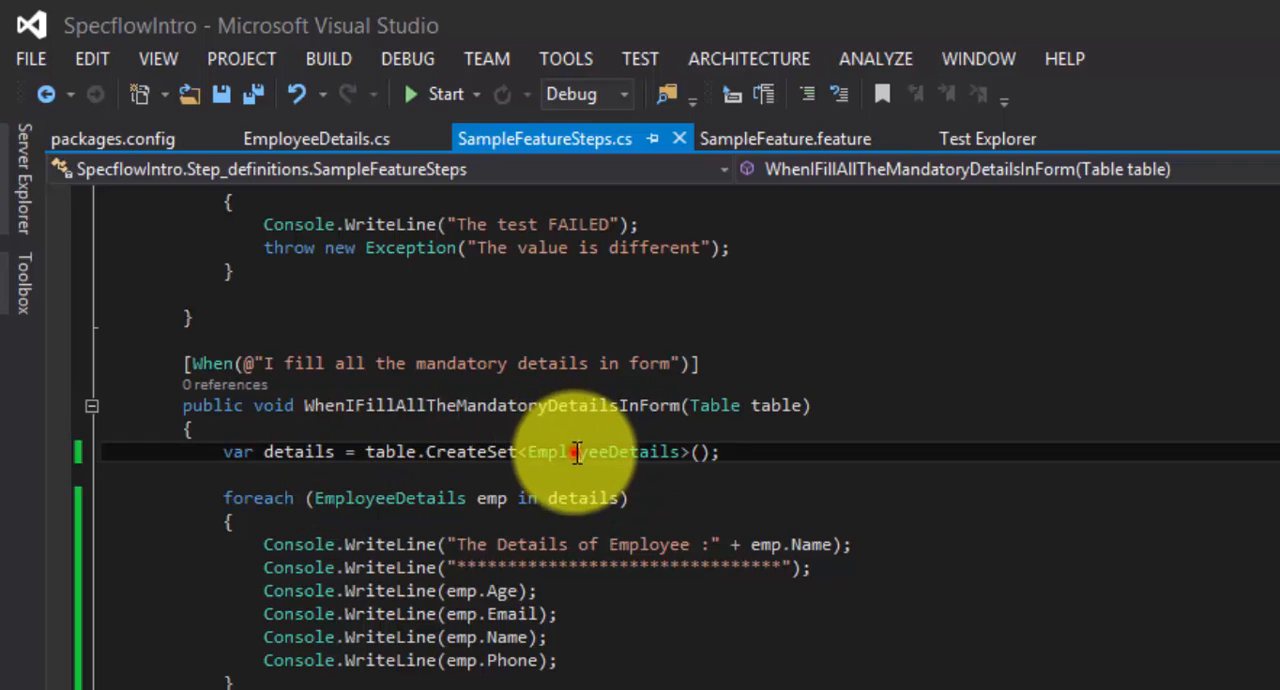
mouse_move(500, 600)
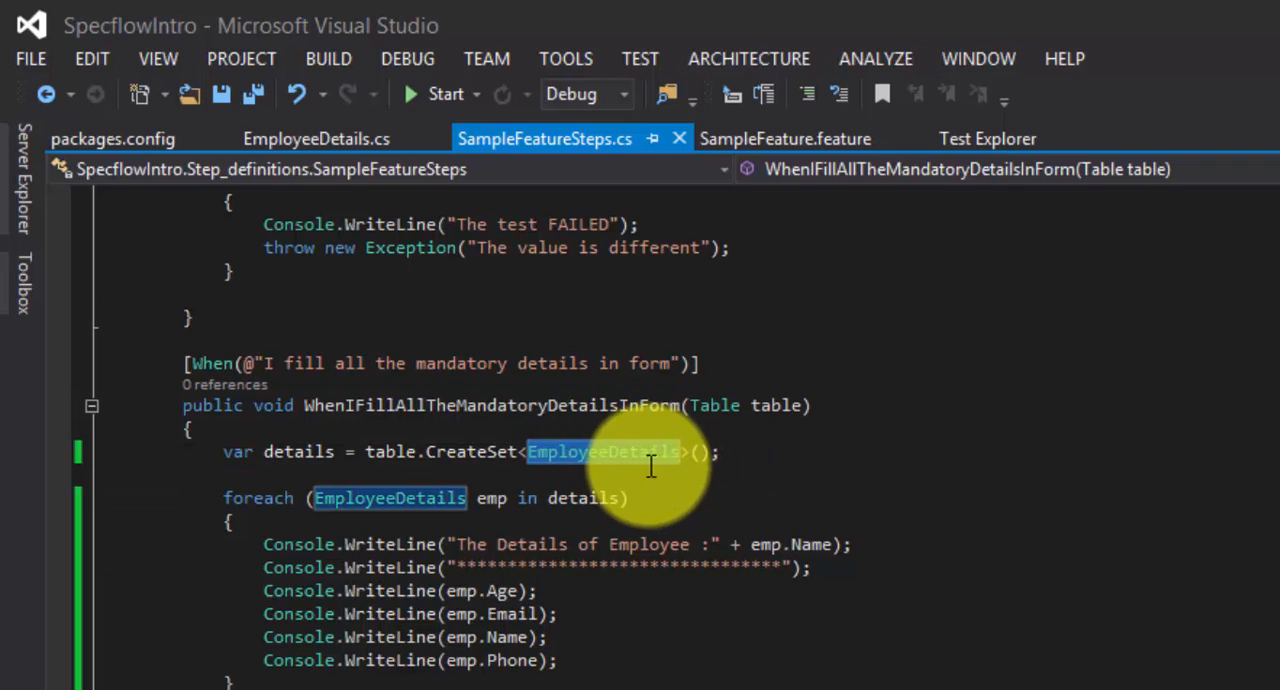
mouse_move(708, 477)
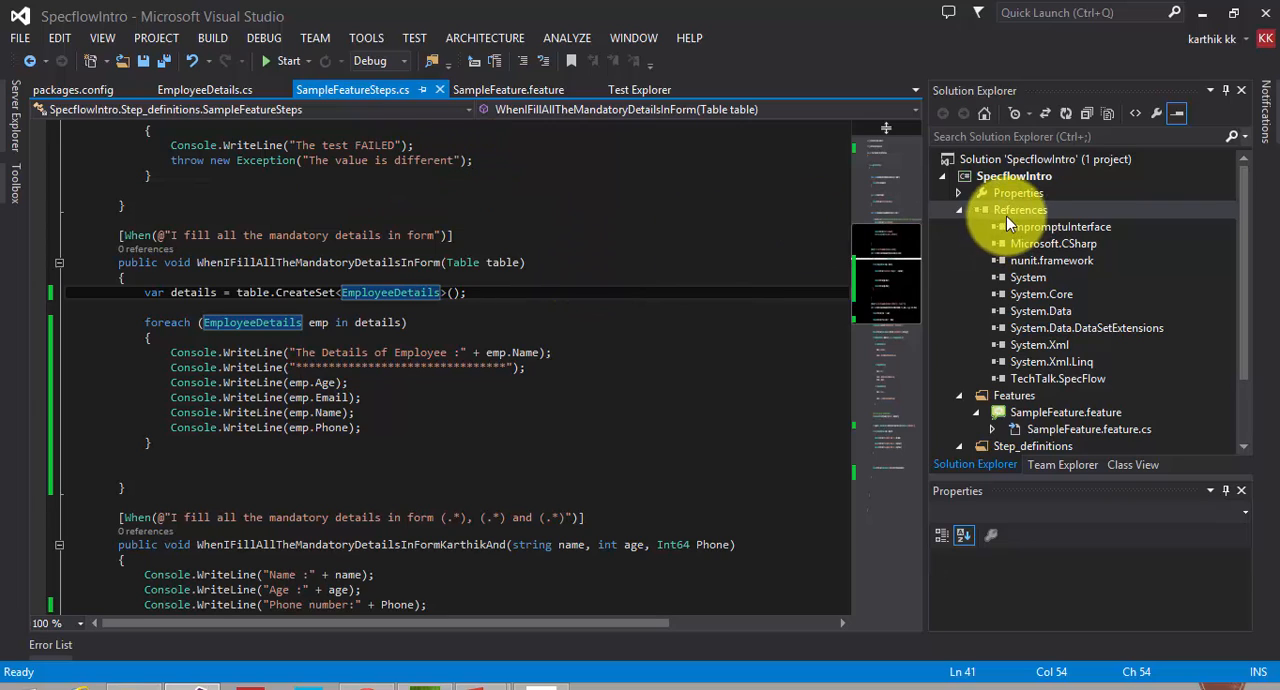
Search NuGet for specflow.assist and open the SpecFlow.Assist.Dynamic package details
right_click(1019, 209)
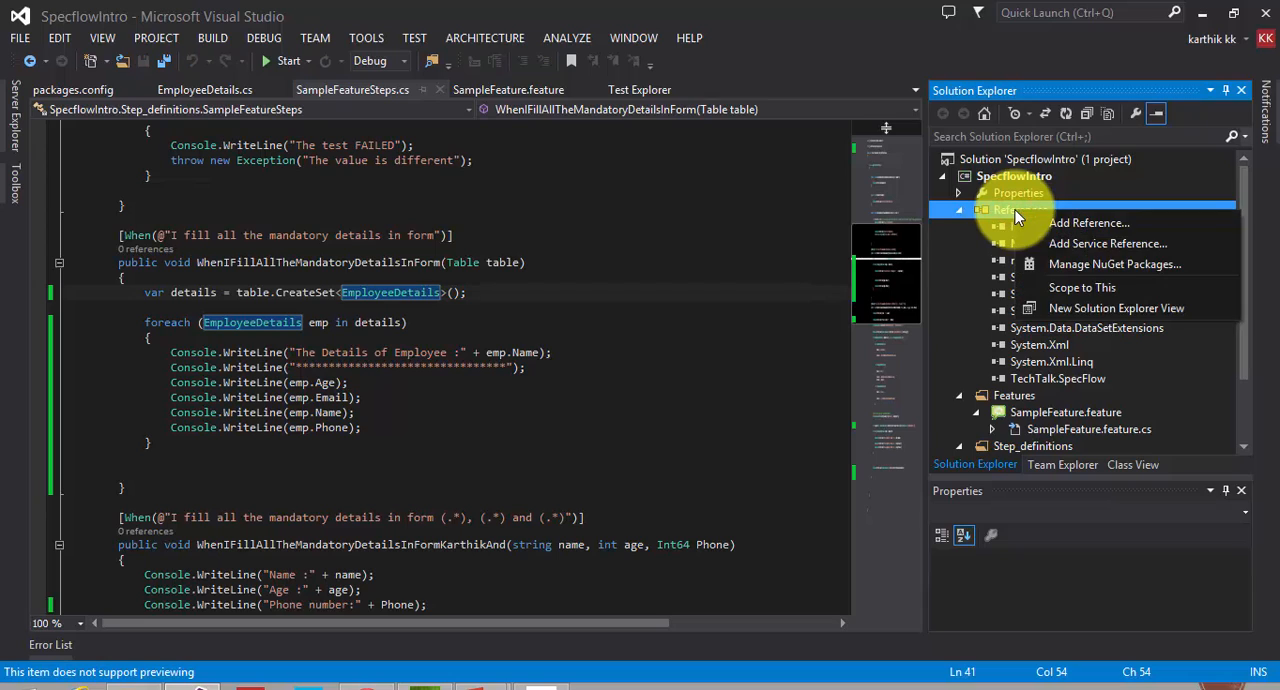
mouse_move(1035, 264)
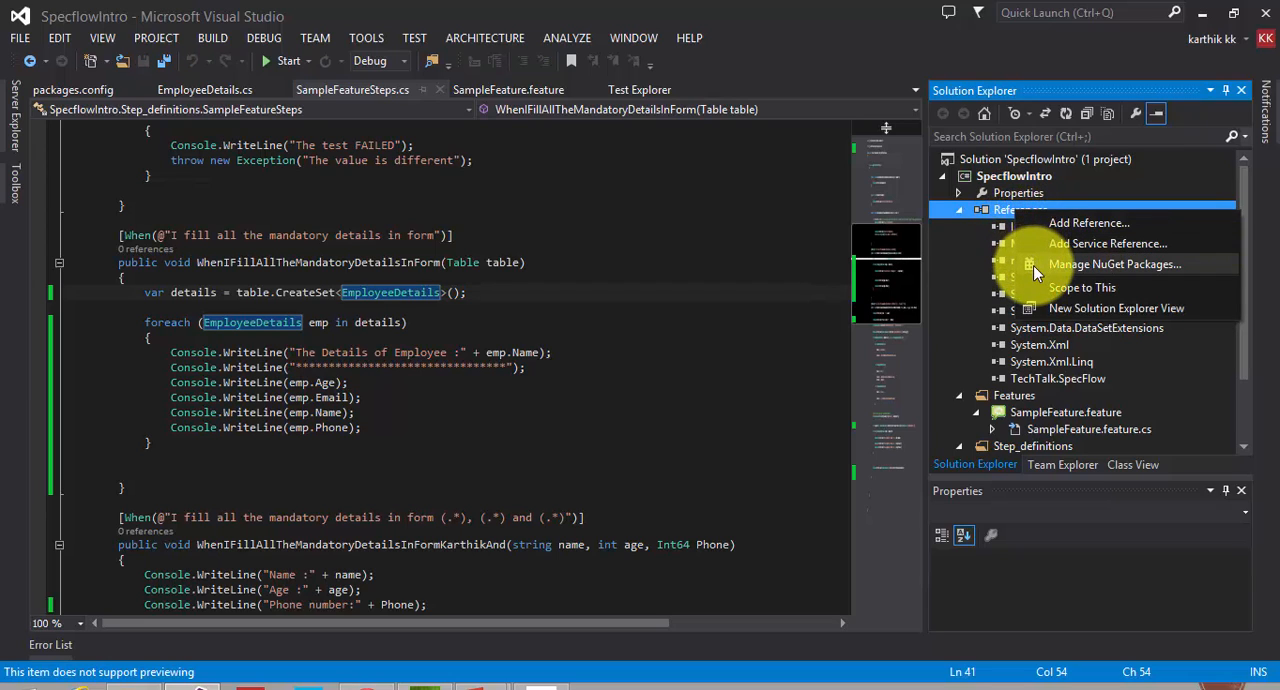
left_click(1114, 263)
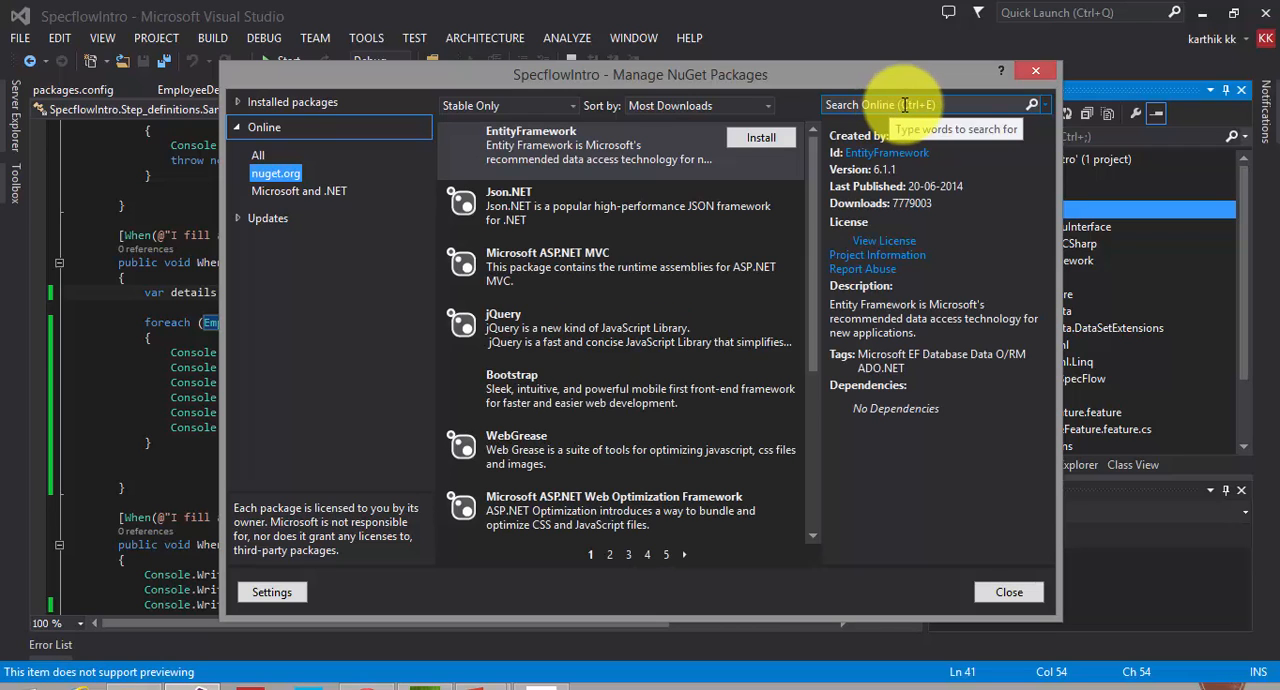
type("s")
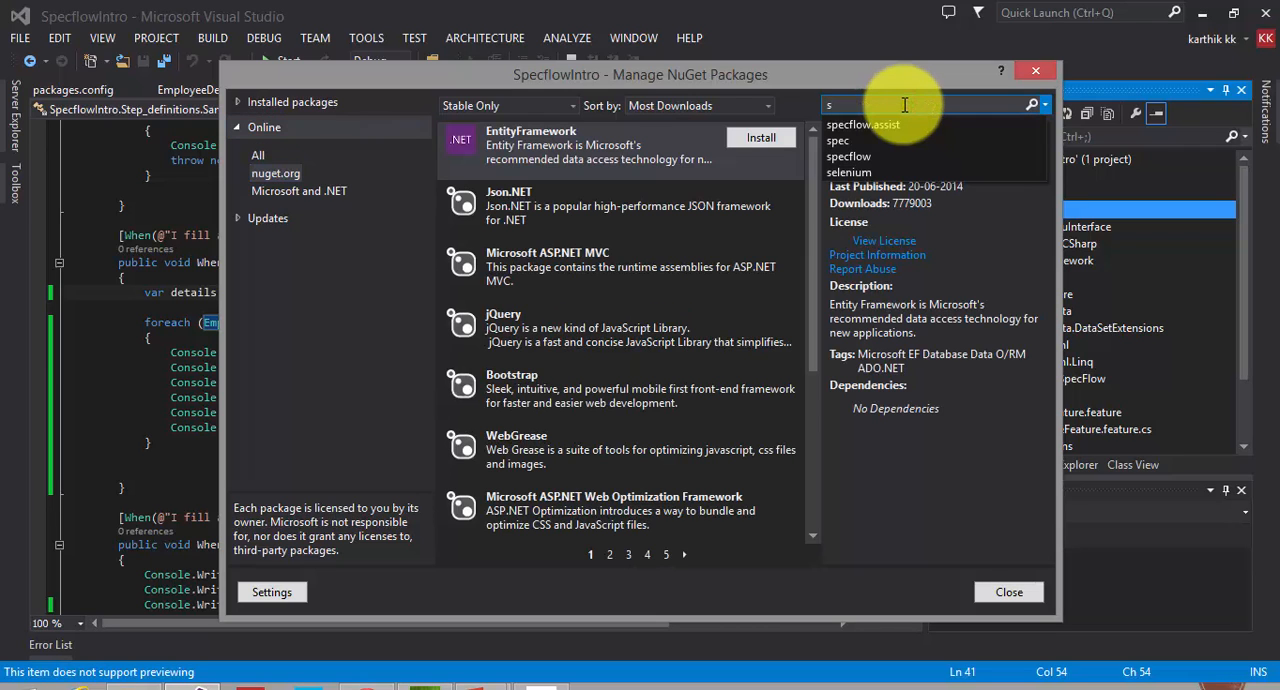
left_click(862, 124)
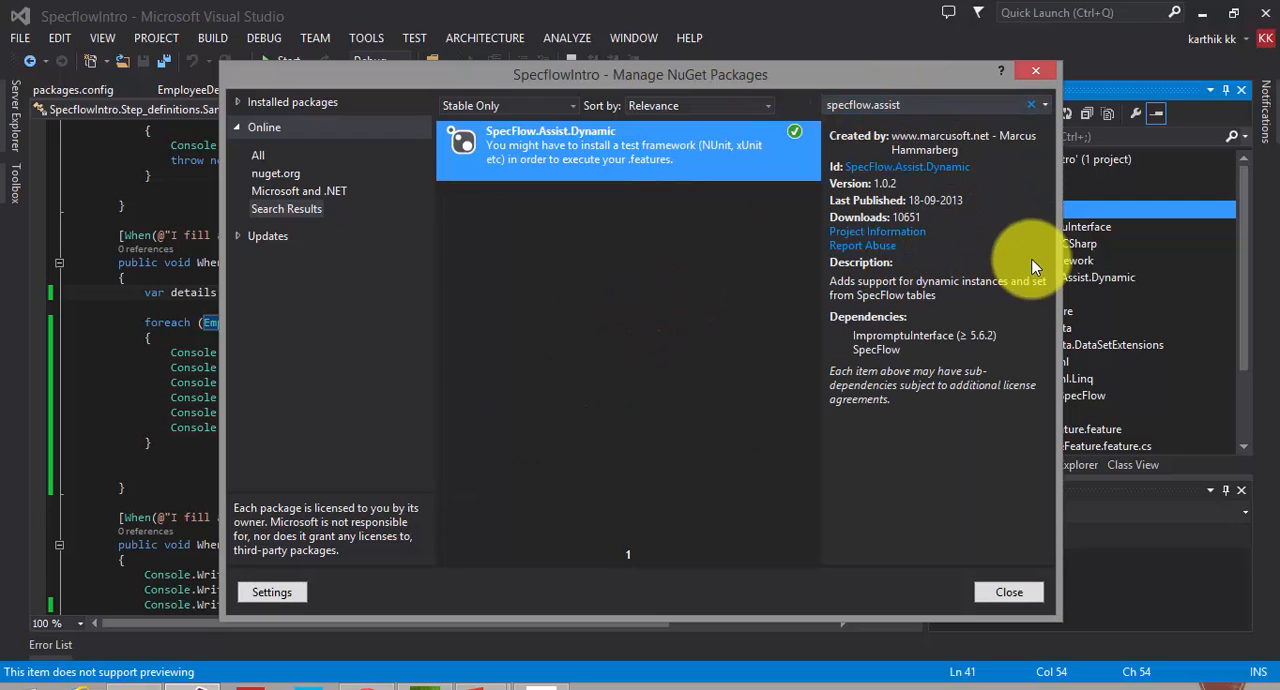
left_click(1008, 591)
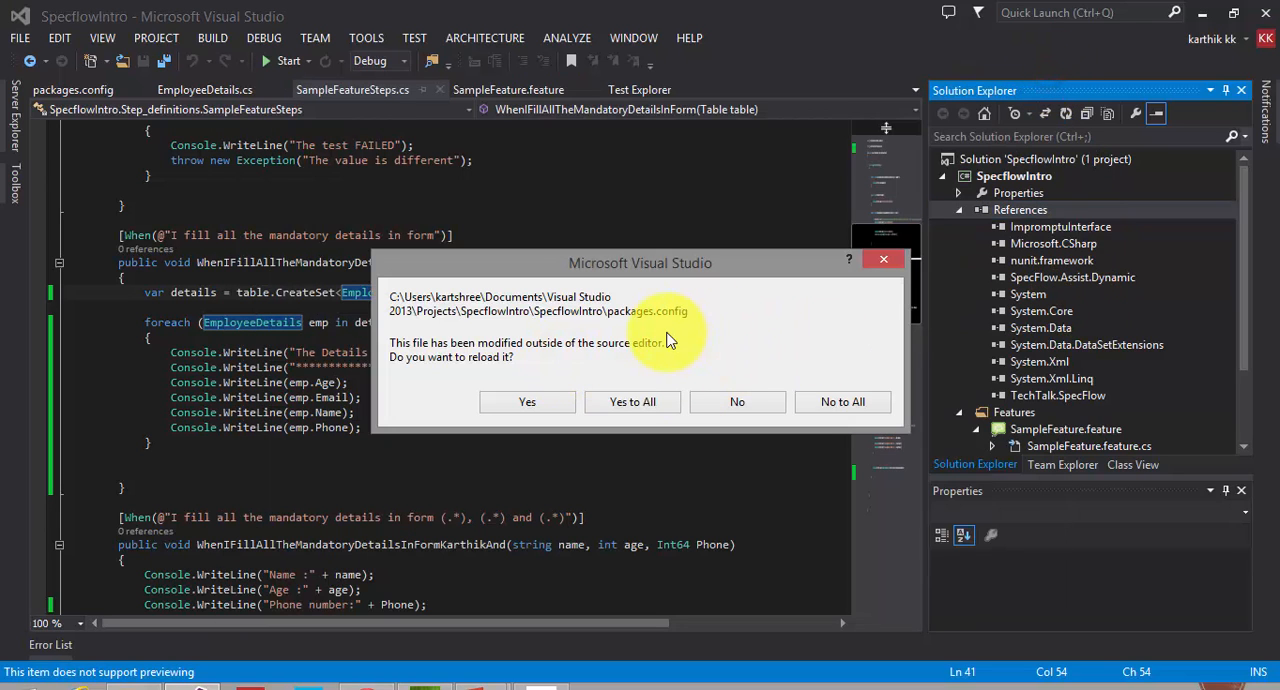
Confirm reloading packages.config and check its SpecFlow.Assist.Dynamic 1.0.2 entry
left_click(632, 401)
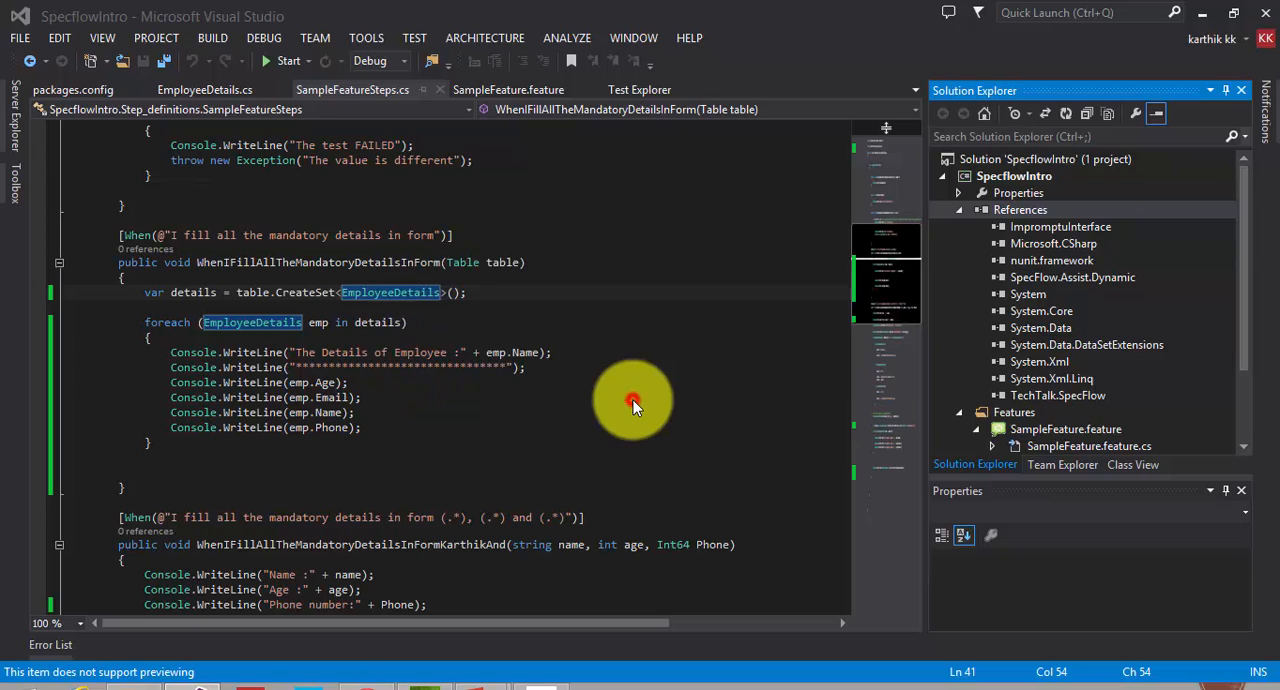
left_click(348, 382)
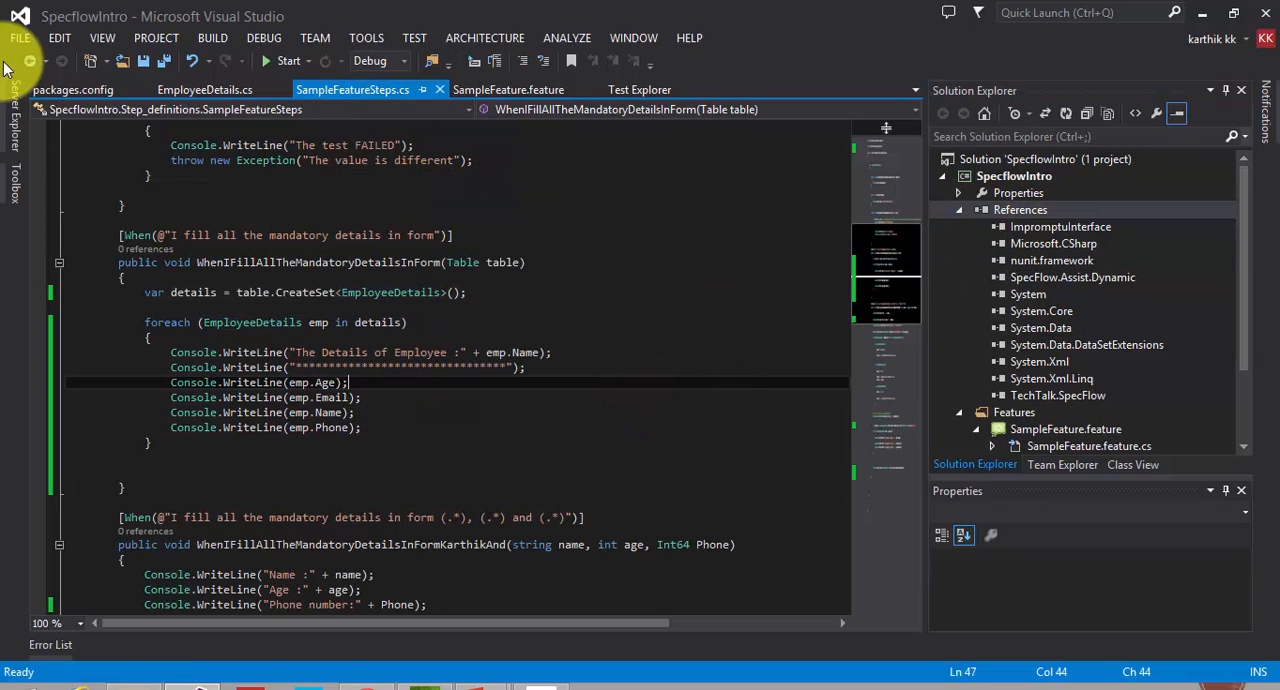
left_click(73, 89)
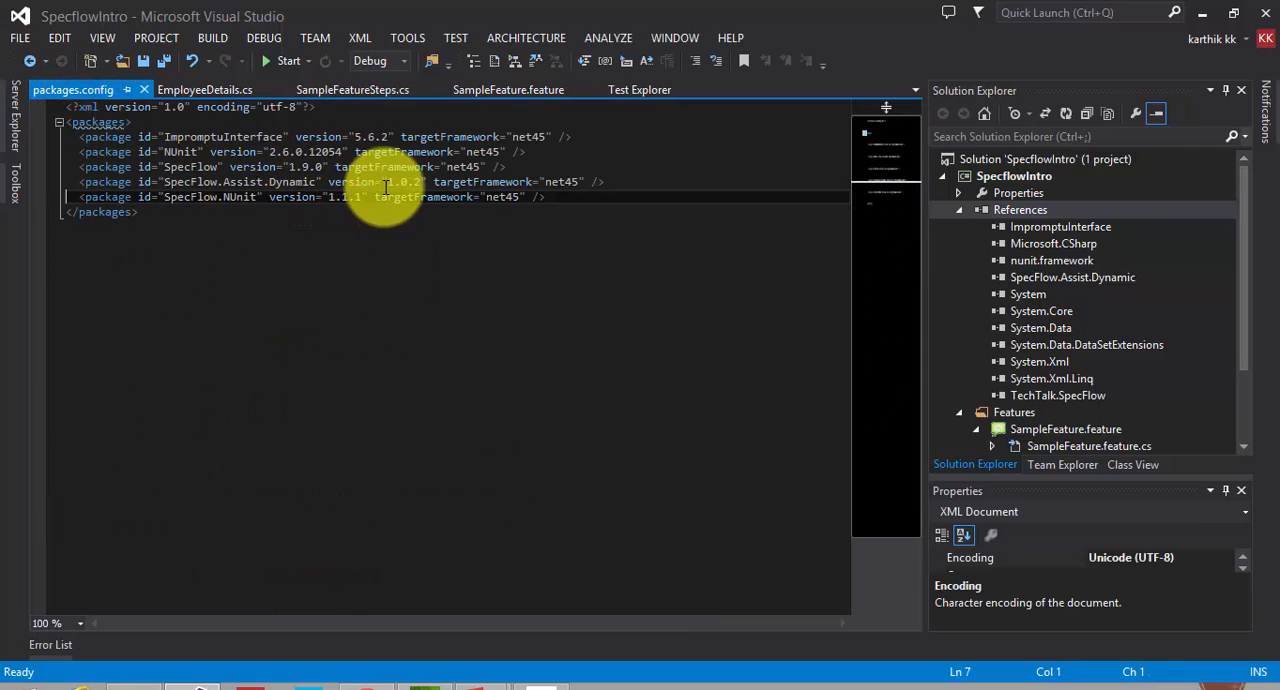
left_click(227, 89)
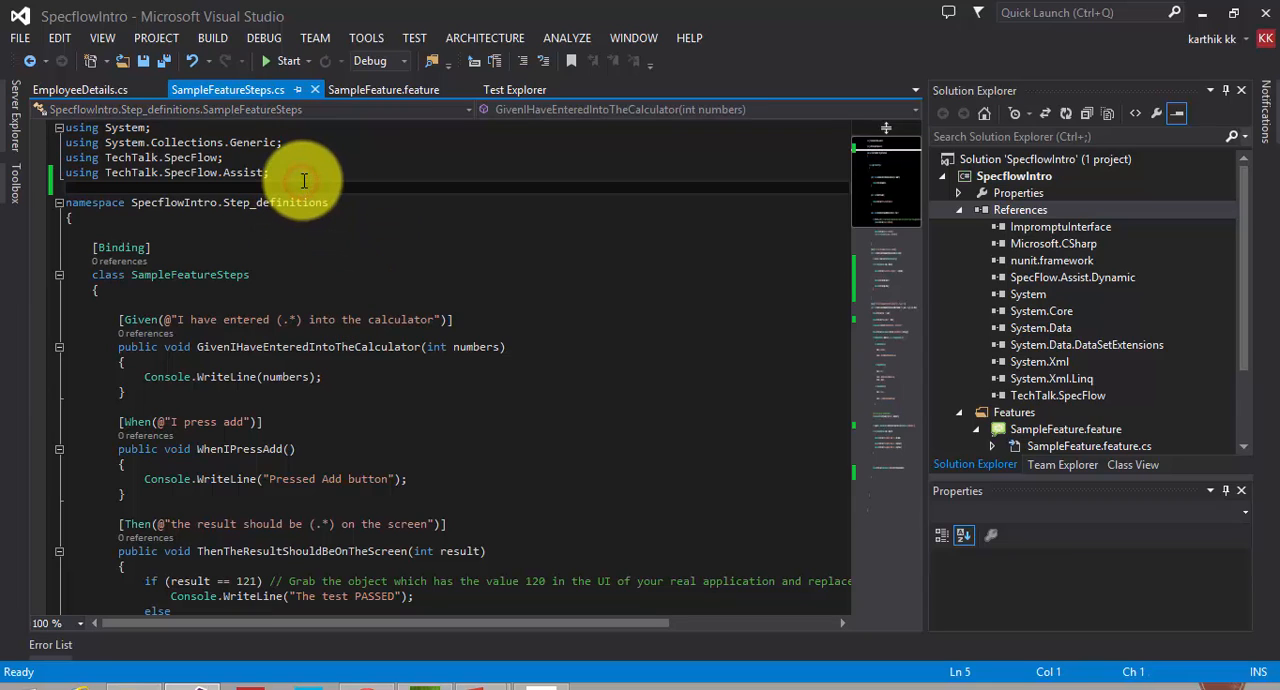
Add 'using SpecFlow.Assist.Dynamic;' below the existing using lines in SampleFeatureSteps.cs
type("using")
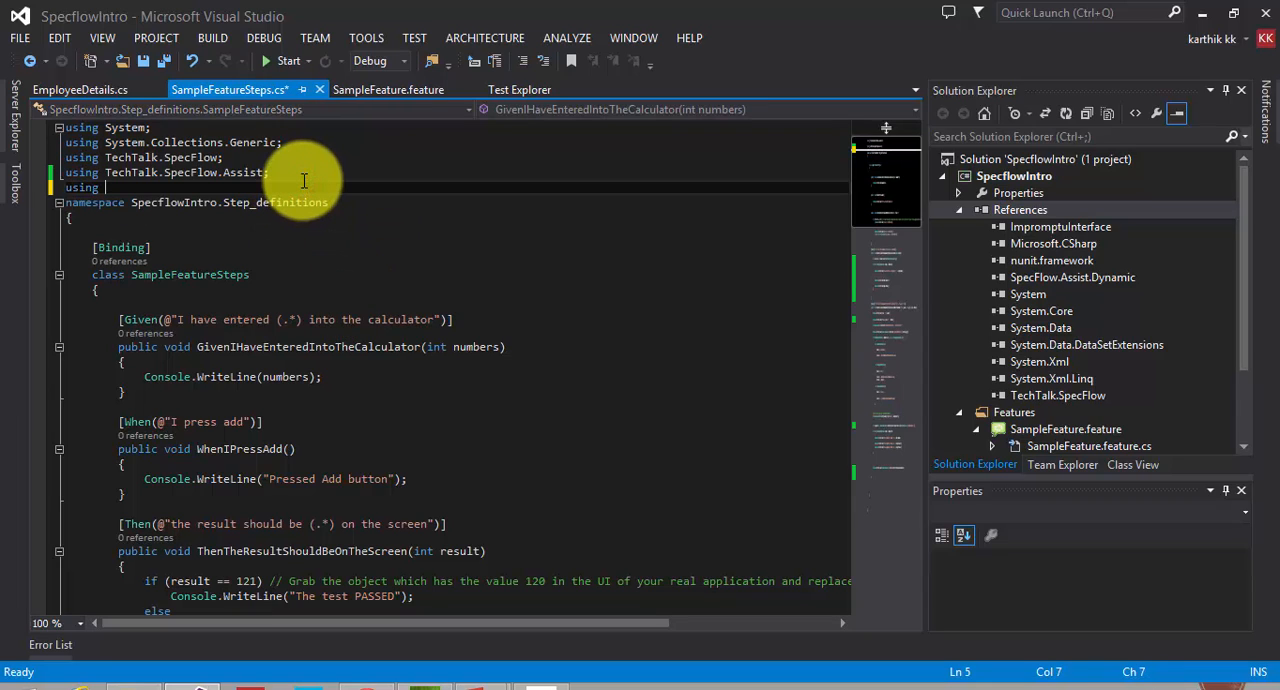
type("SpecFlow.")
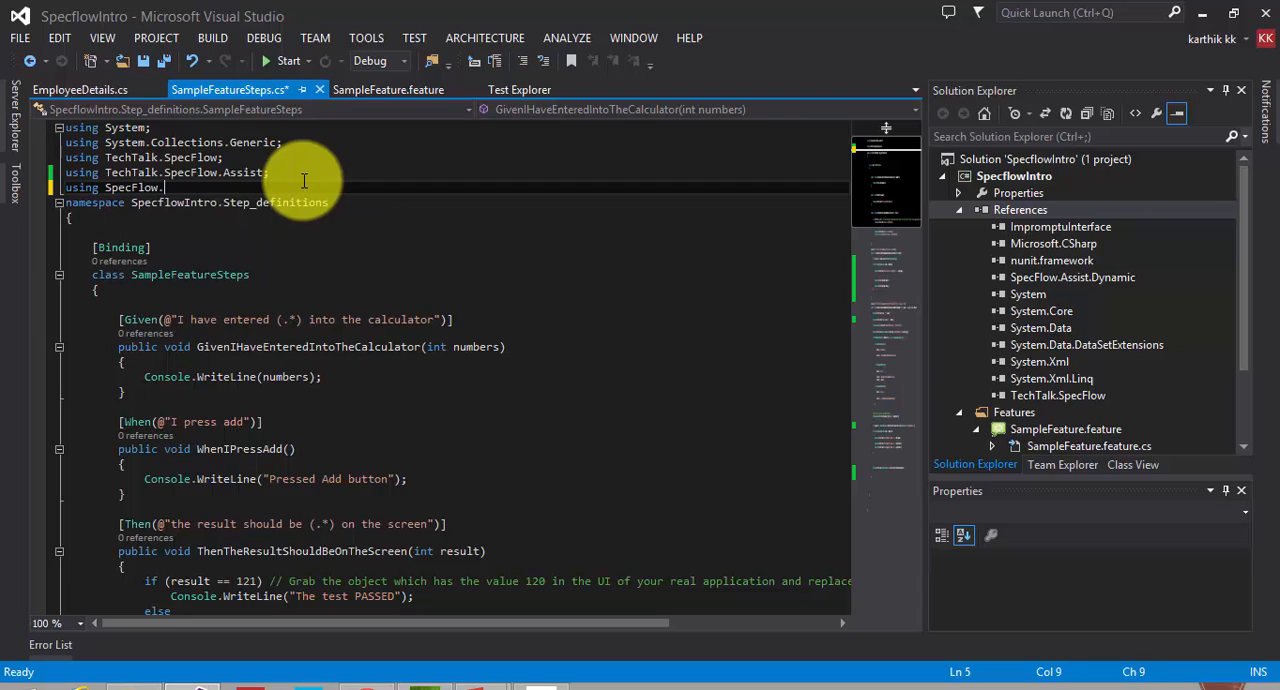
type("Assist.Dynamic")
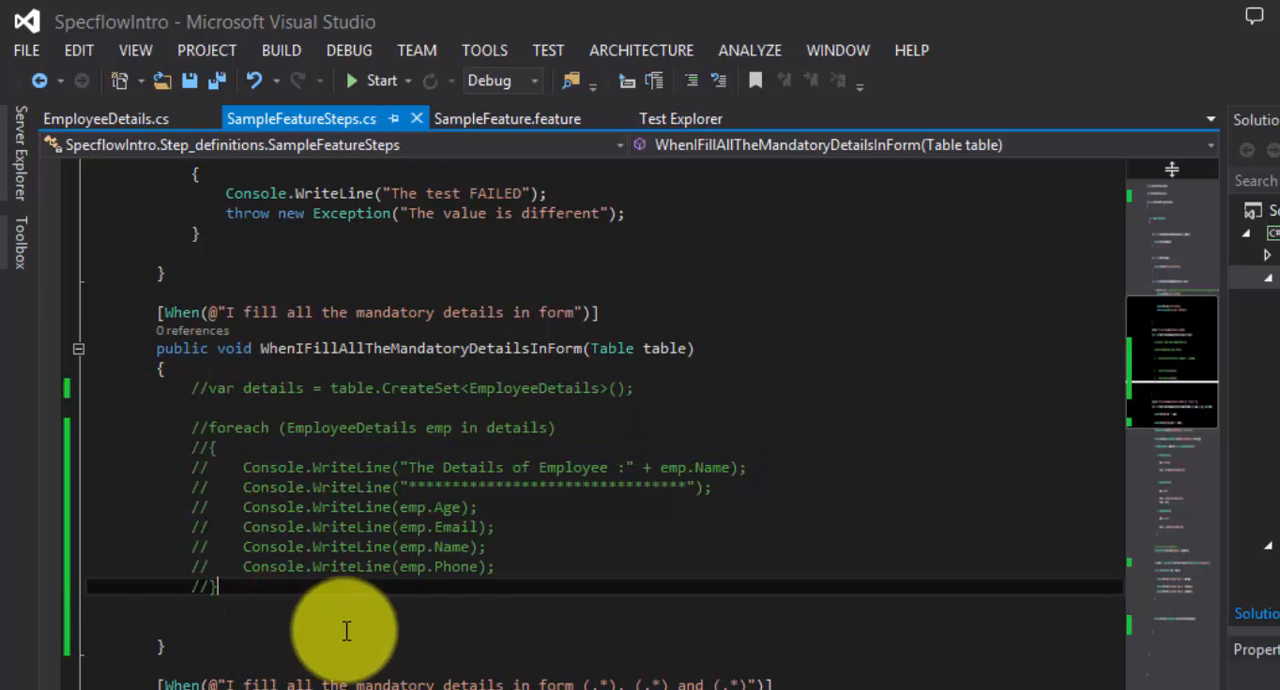
Comment out the CreateSet and foreach lines and begin a table.Create… call
type("//Work with Dynamic Assis")
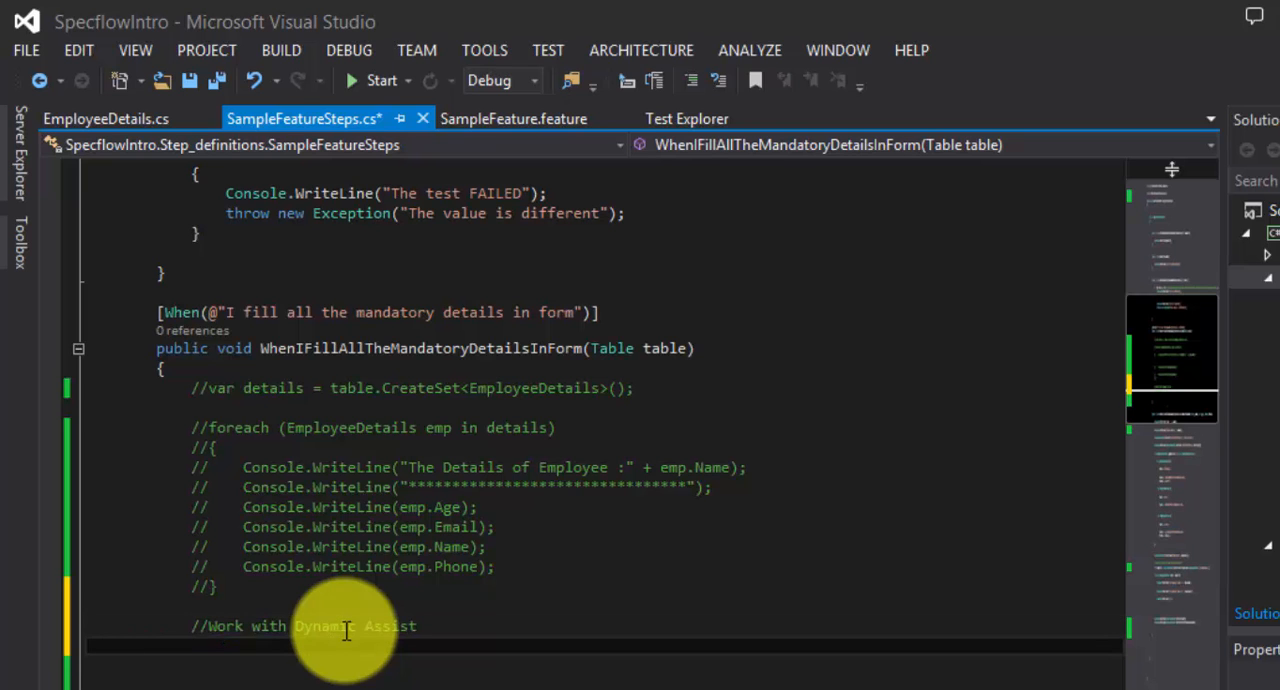
type("table")
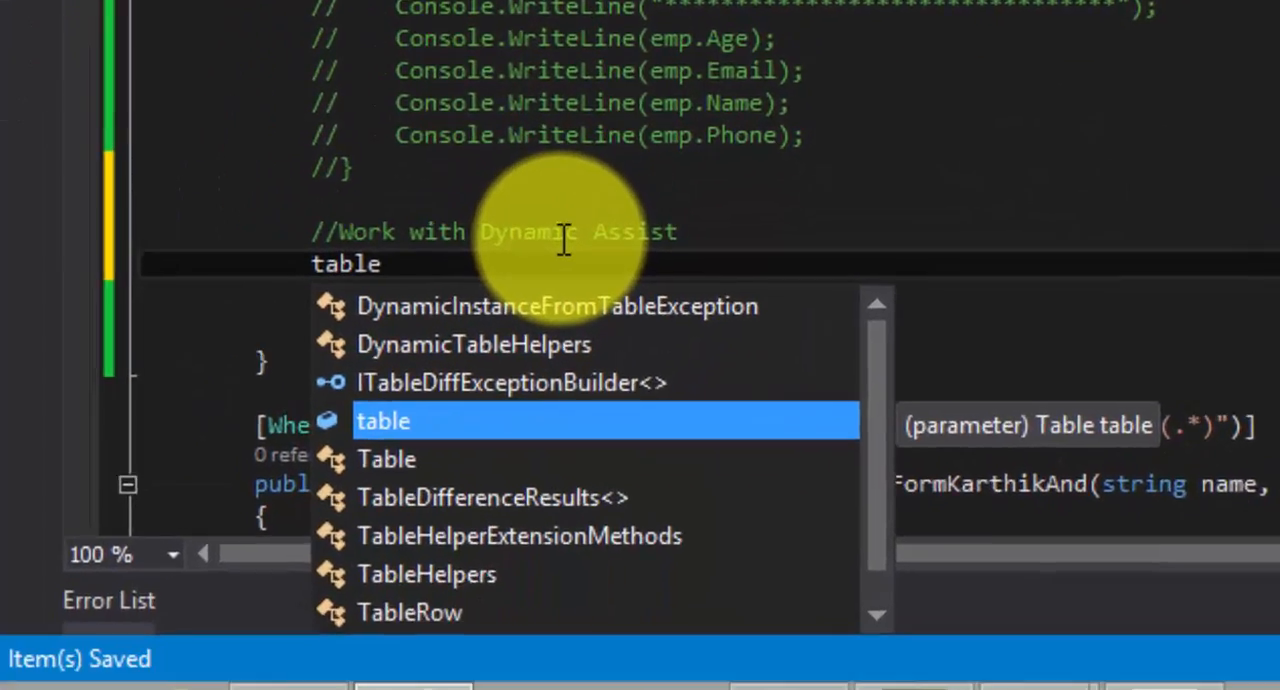
type(".cre")
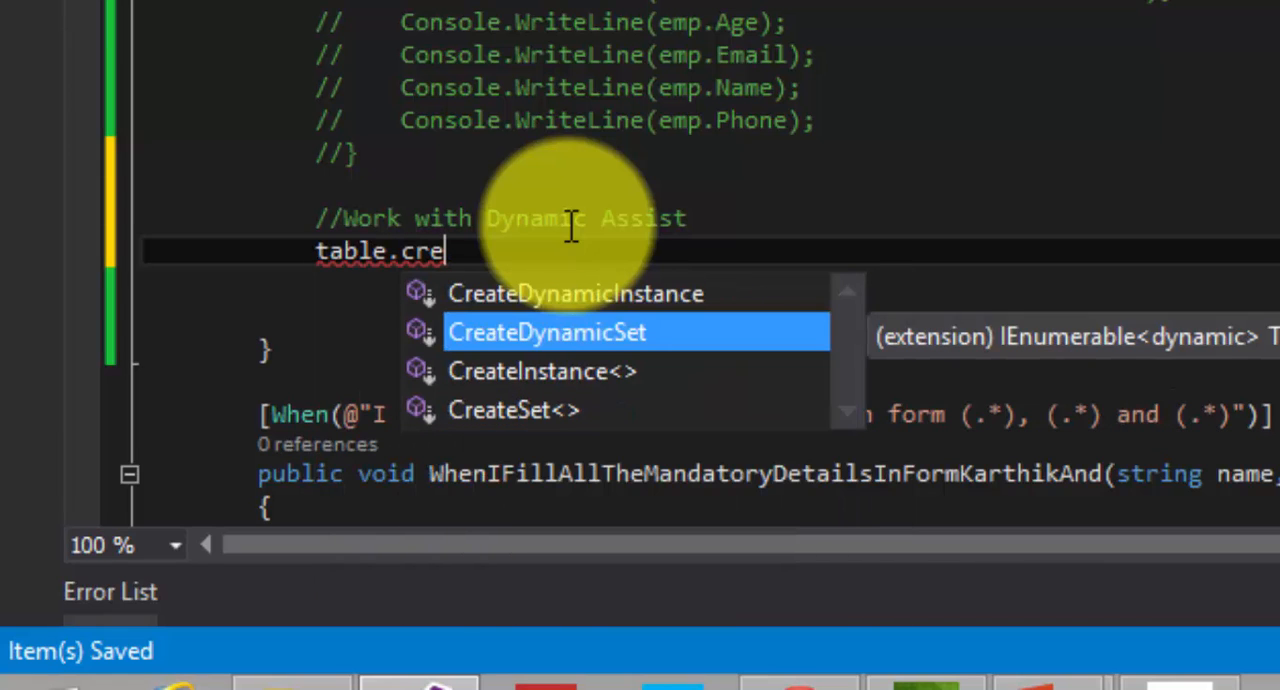
key("Up")
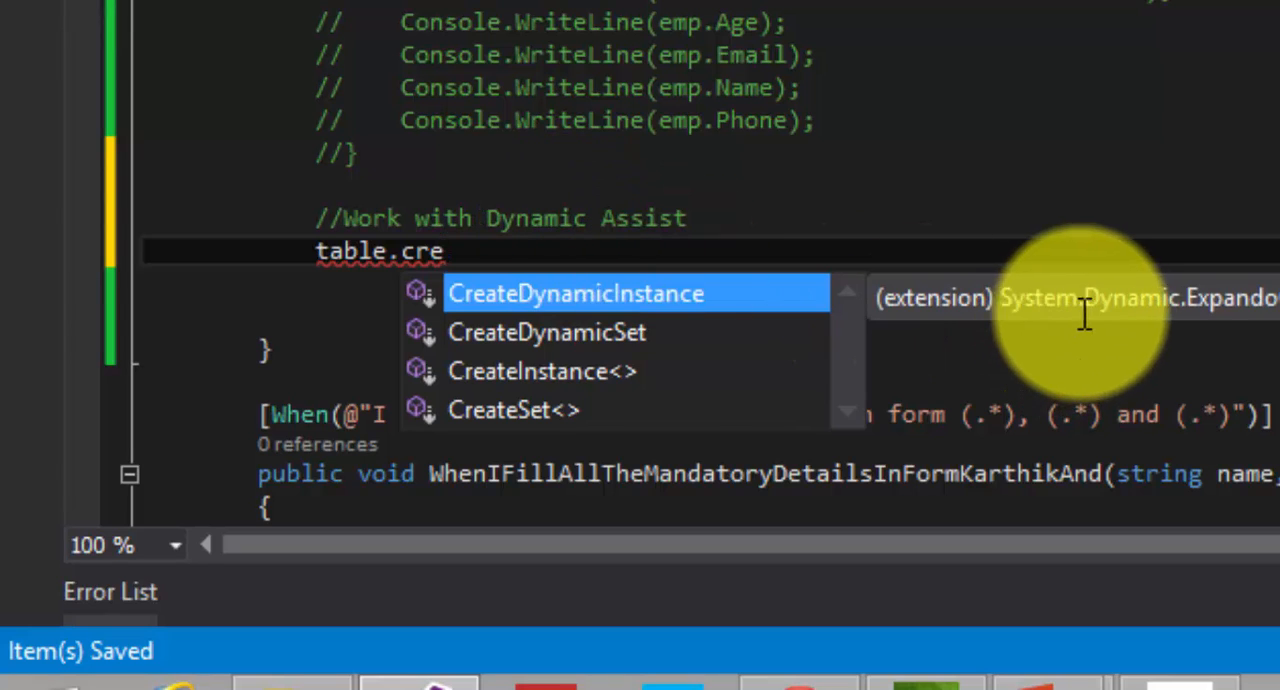
mouse_move(790, 225)
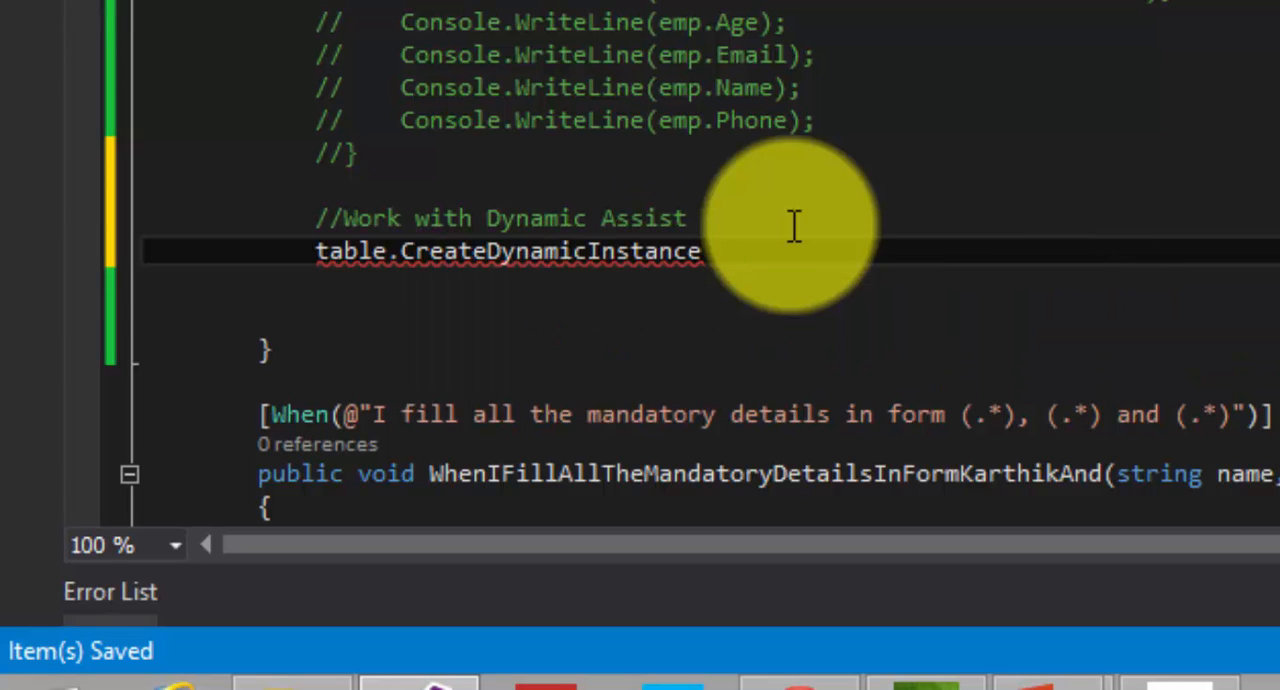
type("()")
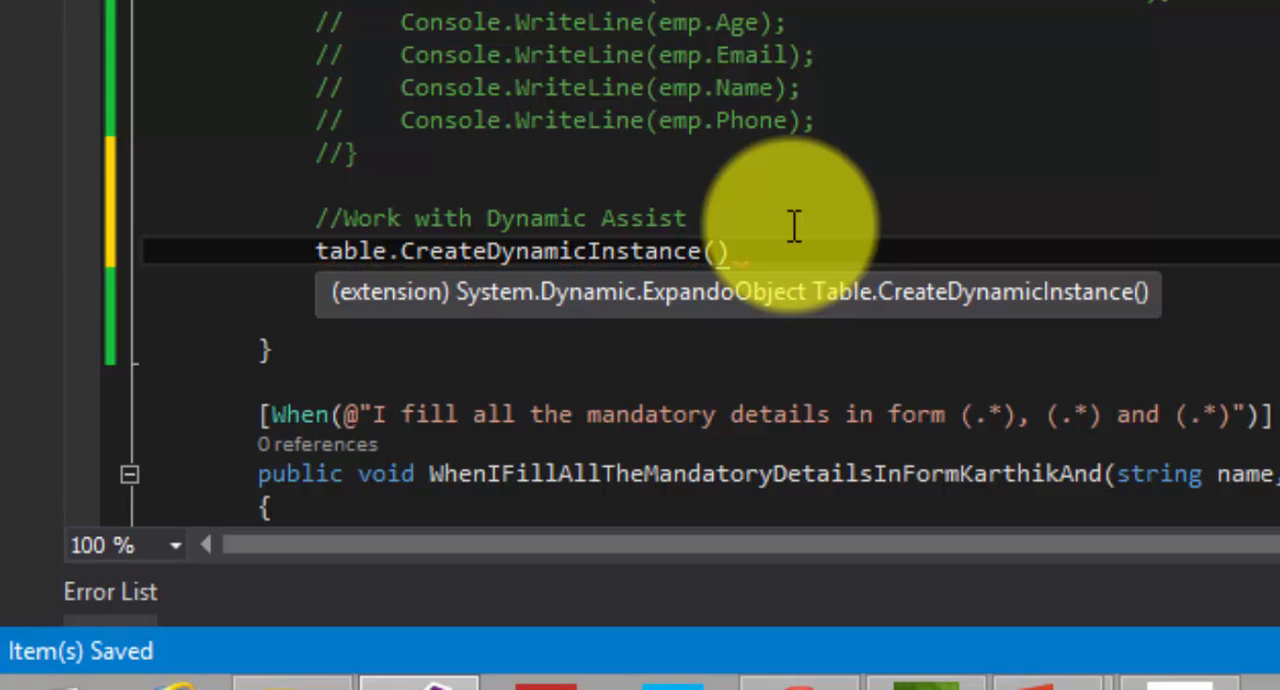
mouse_move(560, 145)
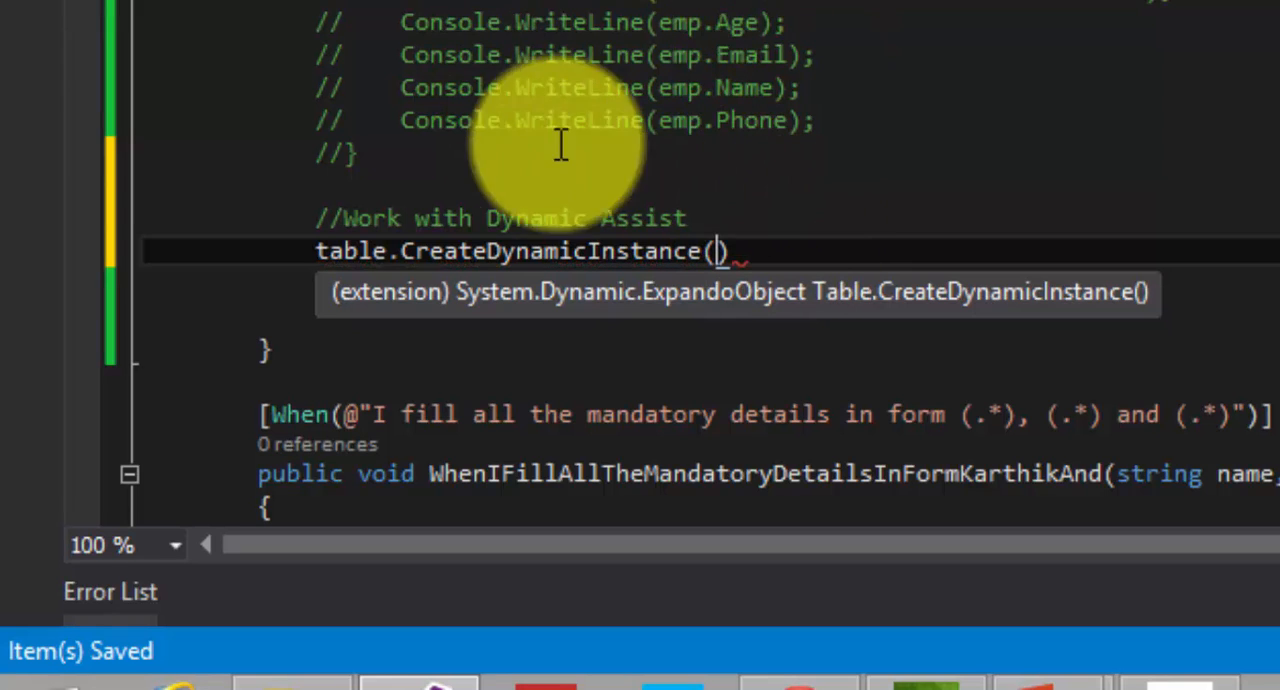
mouse_move(590, 300)
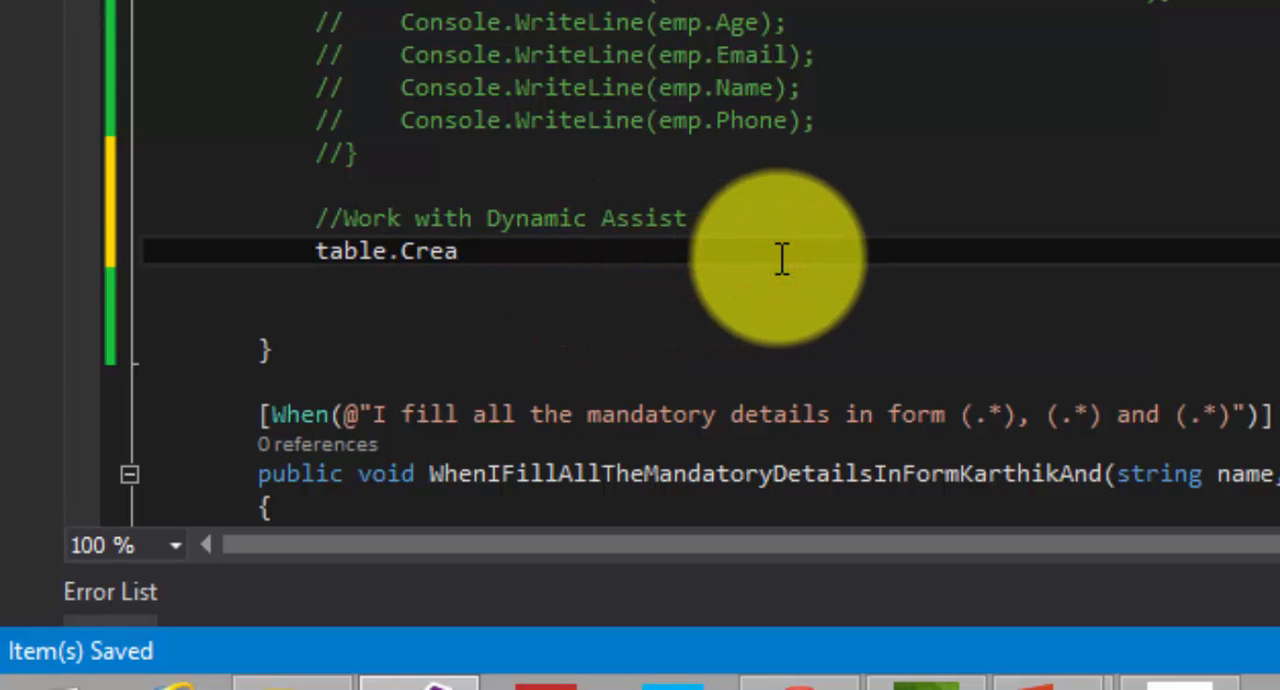
Fix the inserted method to CreateDynamicSet, ending the statement with ';'
key("BackSpace")
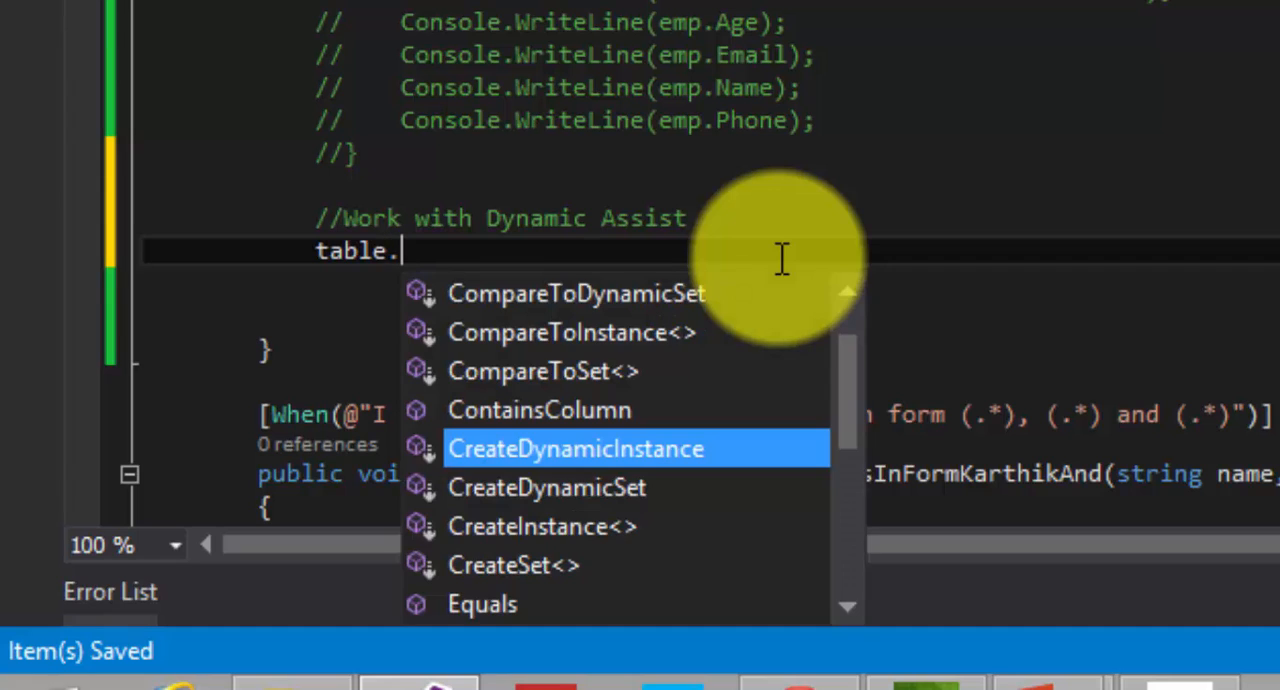
key("Down")
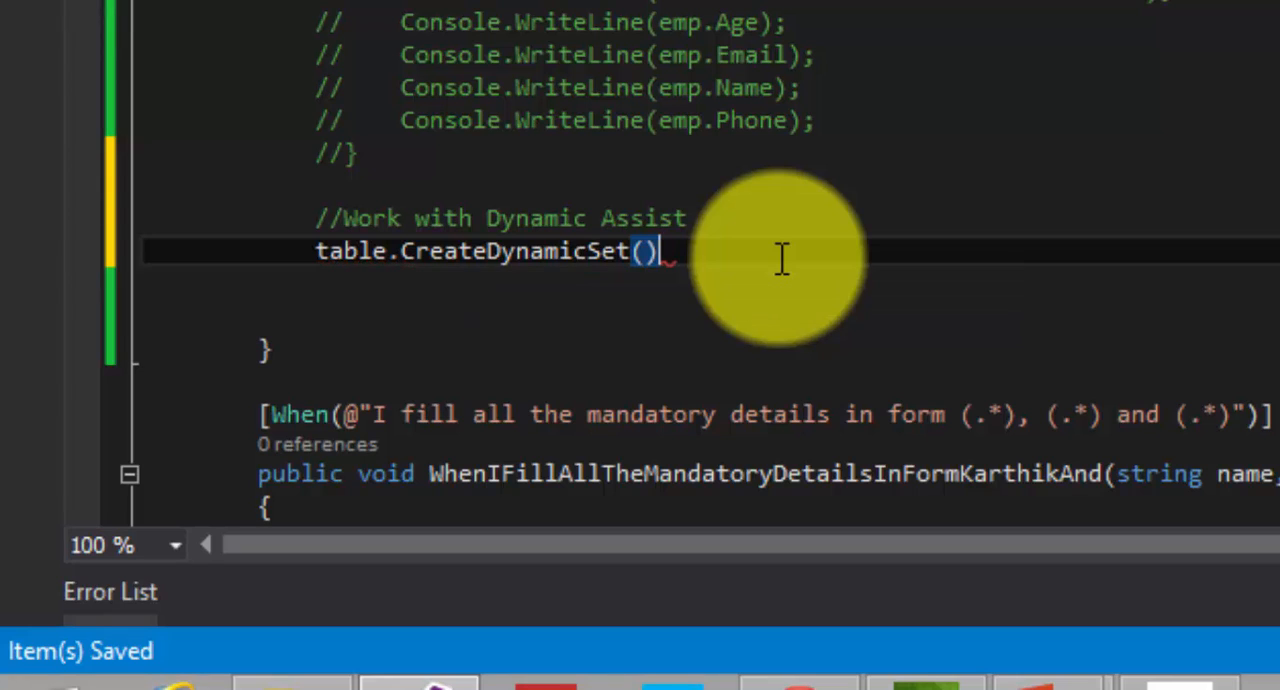
type(";")
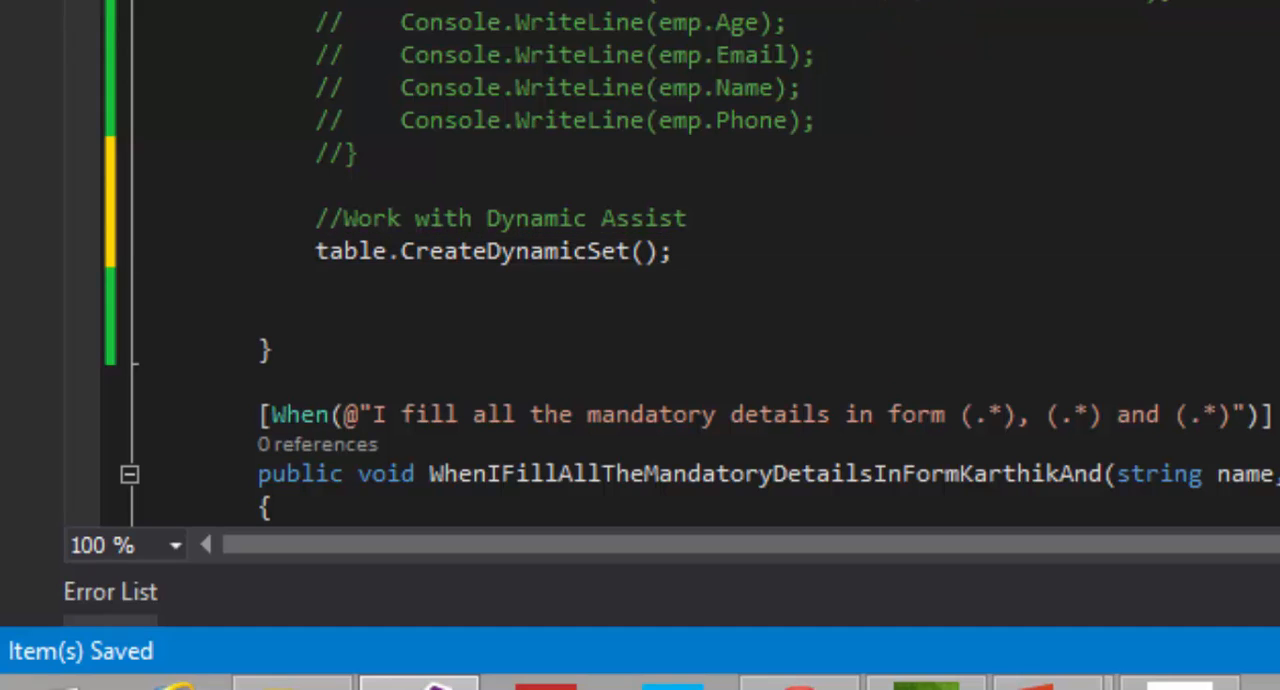
double_click(505, 251)
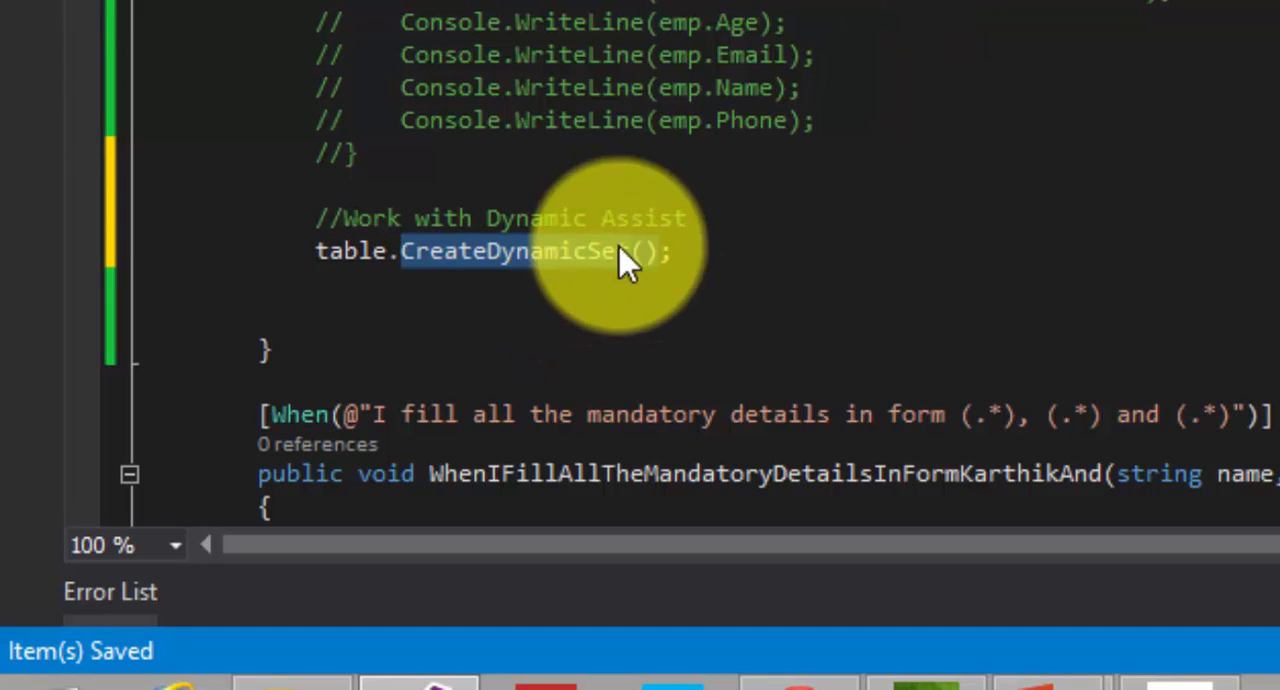
left_click(690, 250)
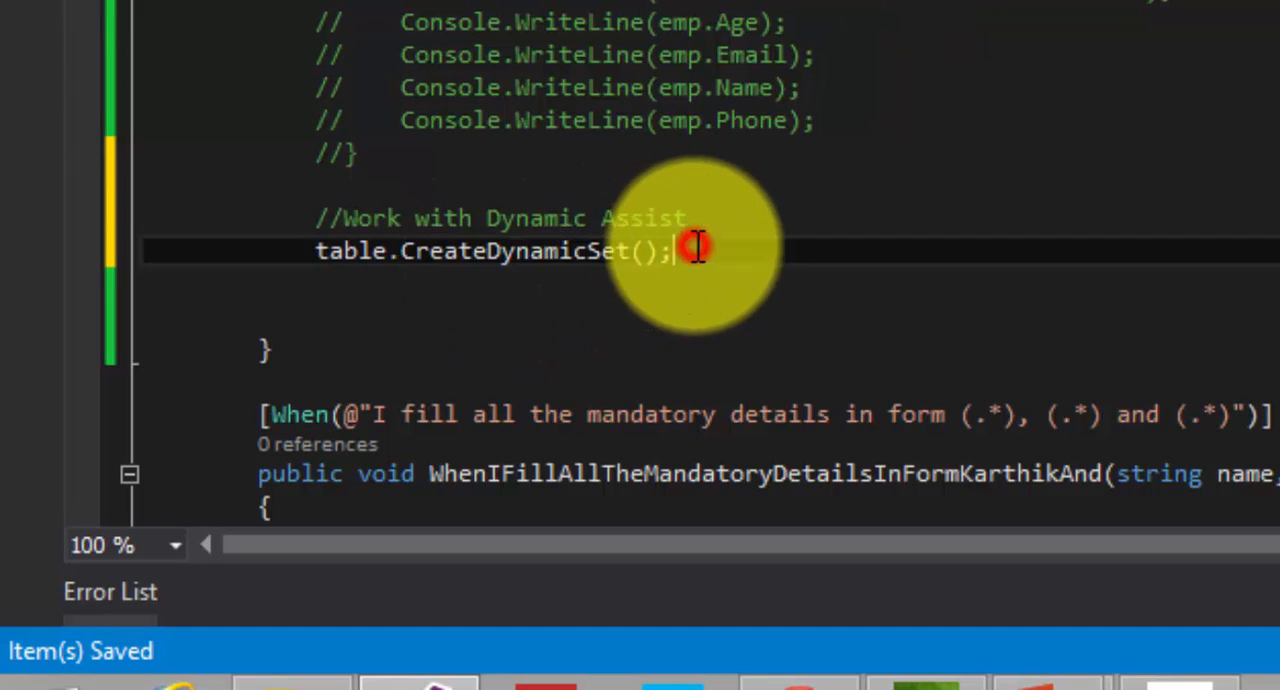
double_click(516, 251)
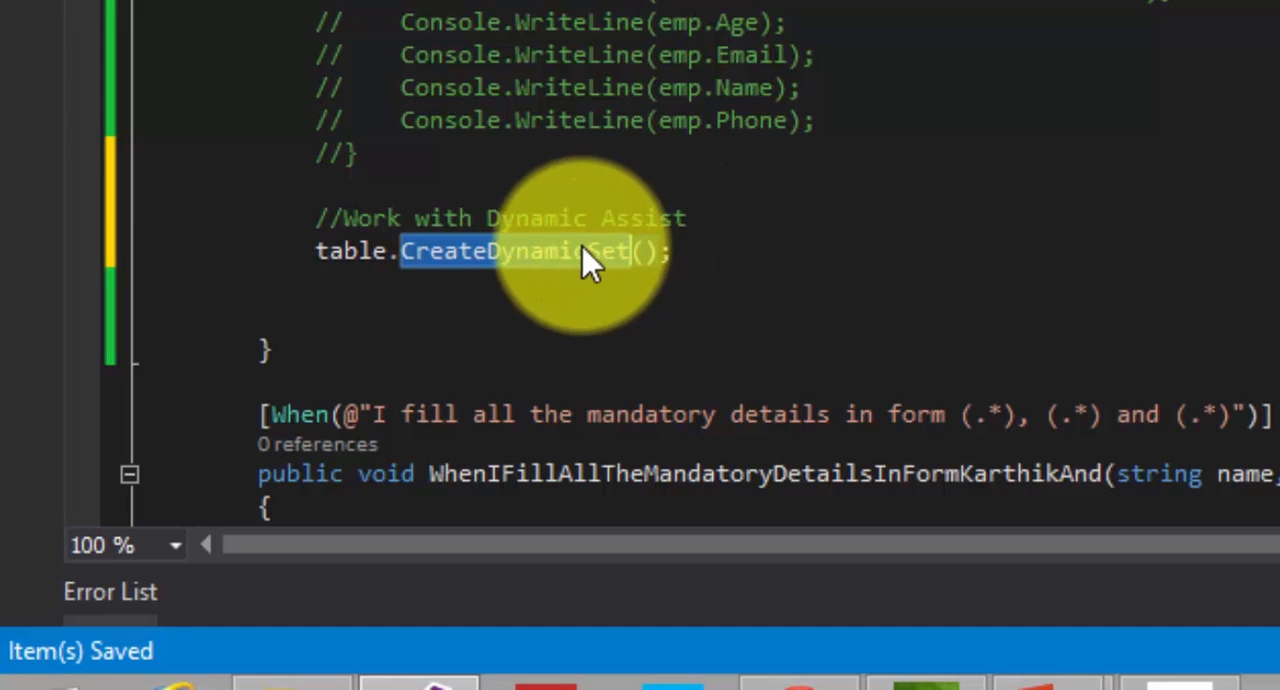
mouse_move(585, 251)
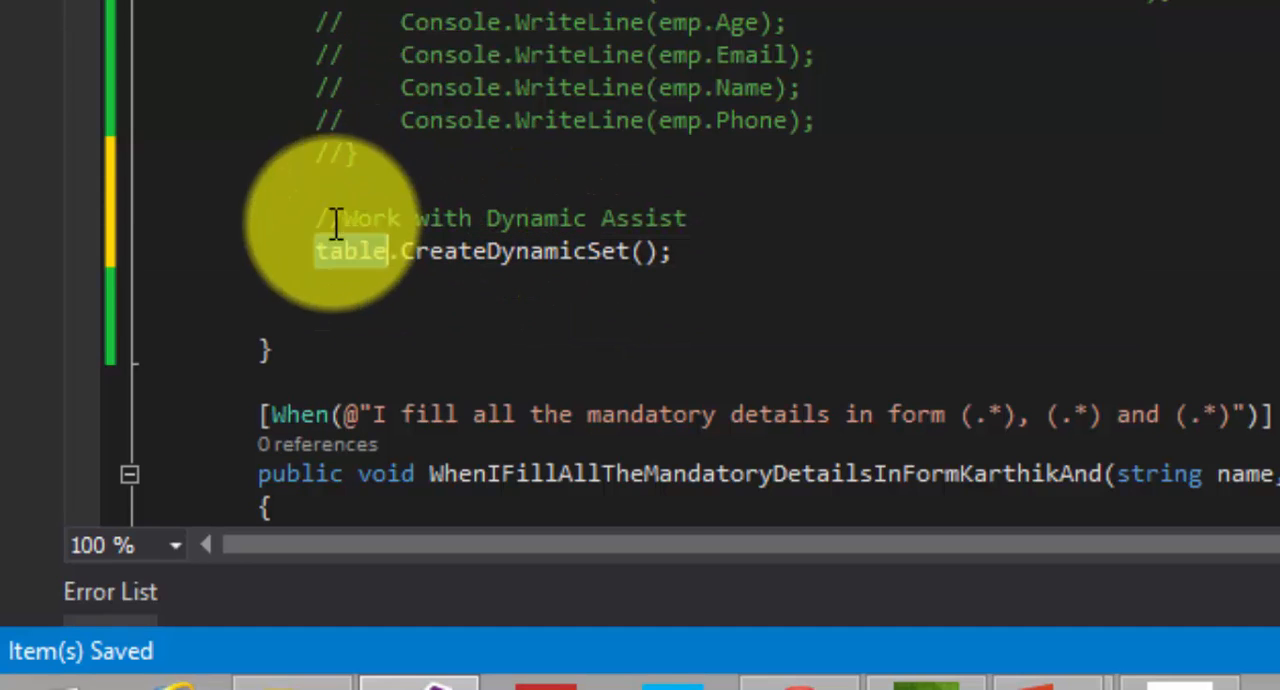
Store the result in var details, add an //Iterate comment and a foreach over details as emp
type("var details =")
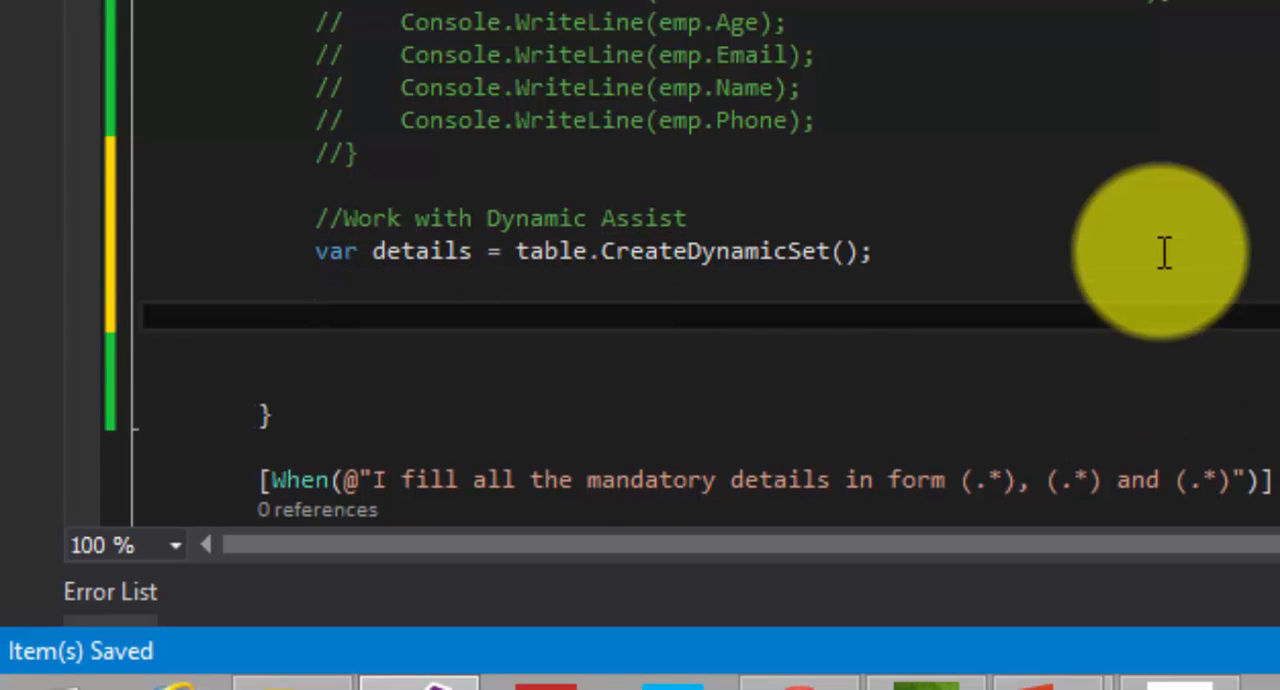
type("//")
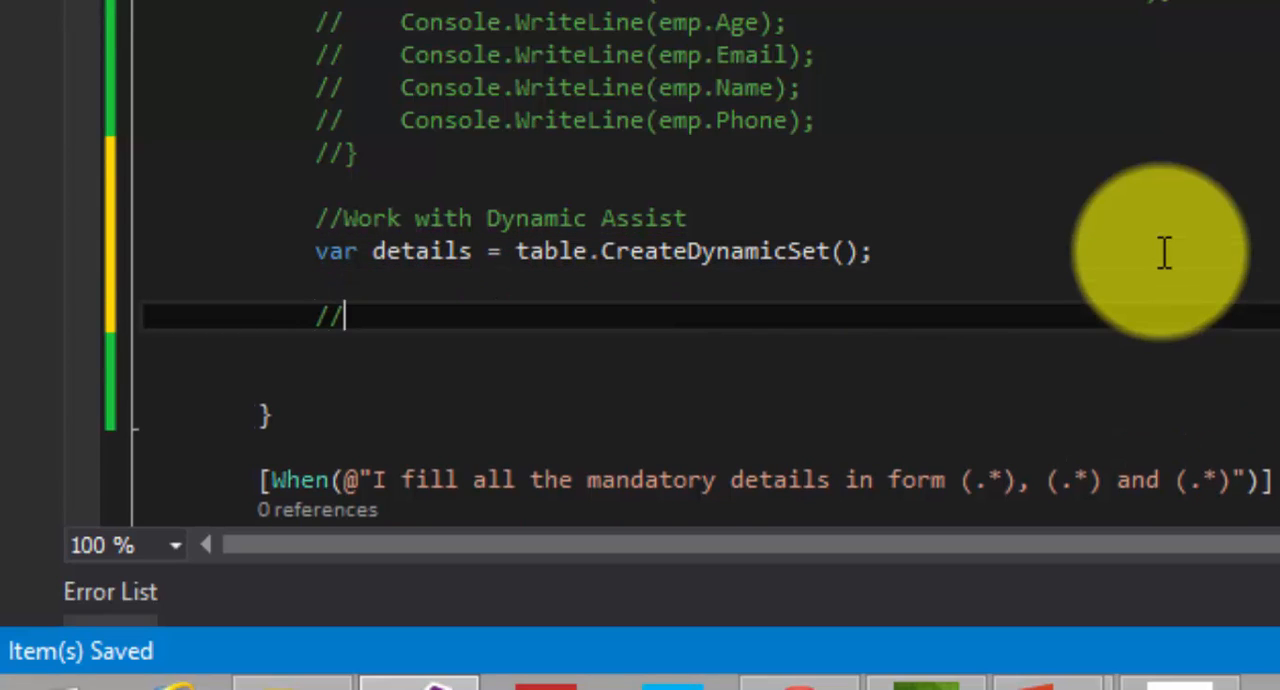
type("Iterate")
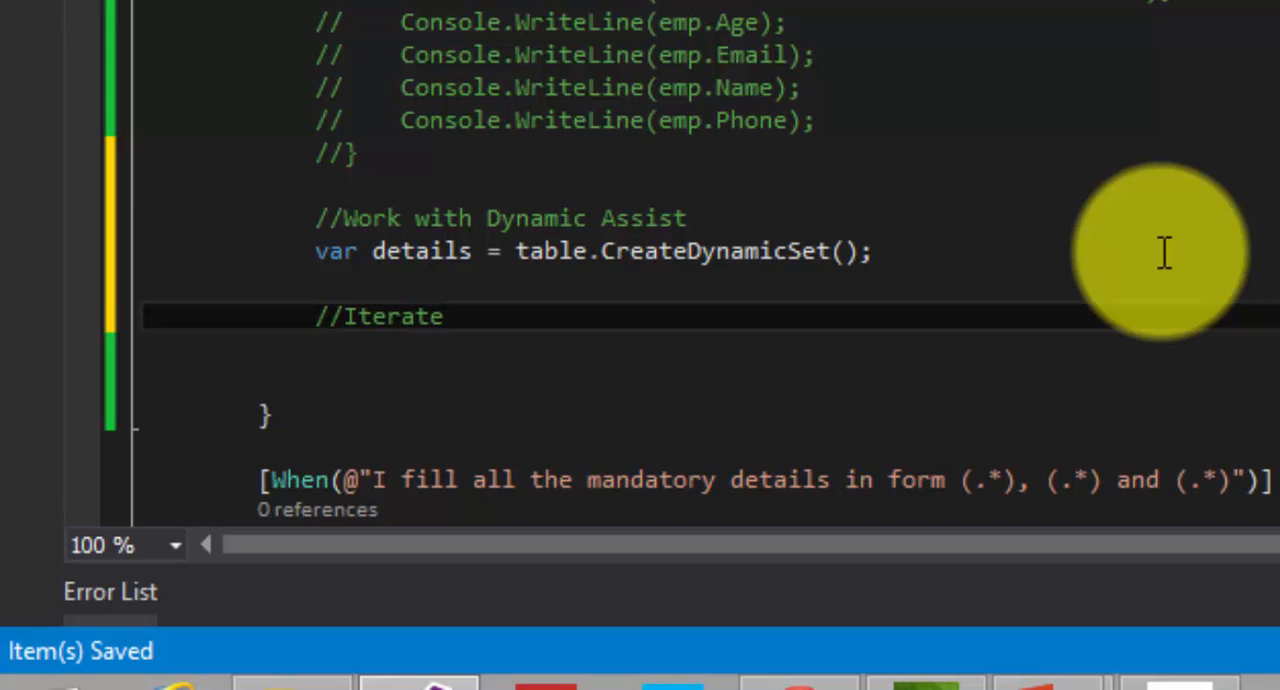
type("foreach (var item in details")
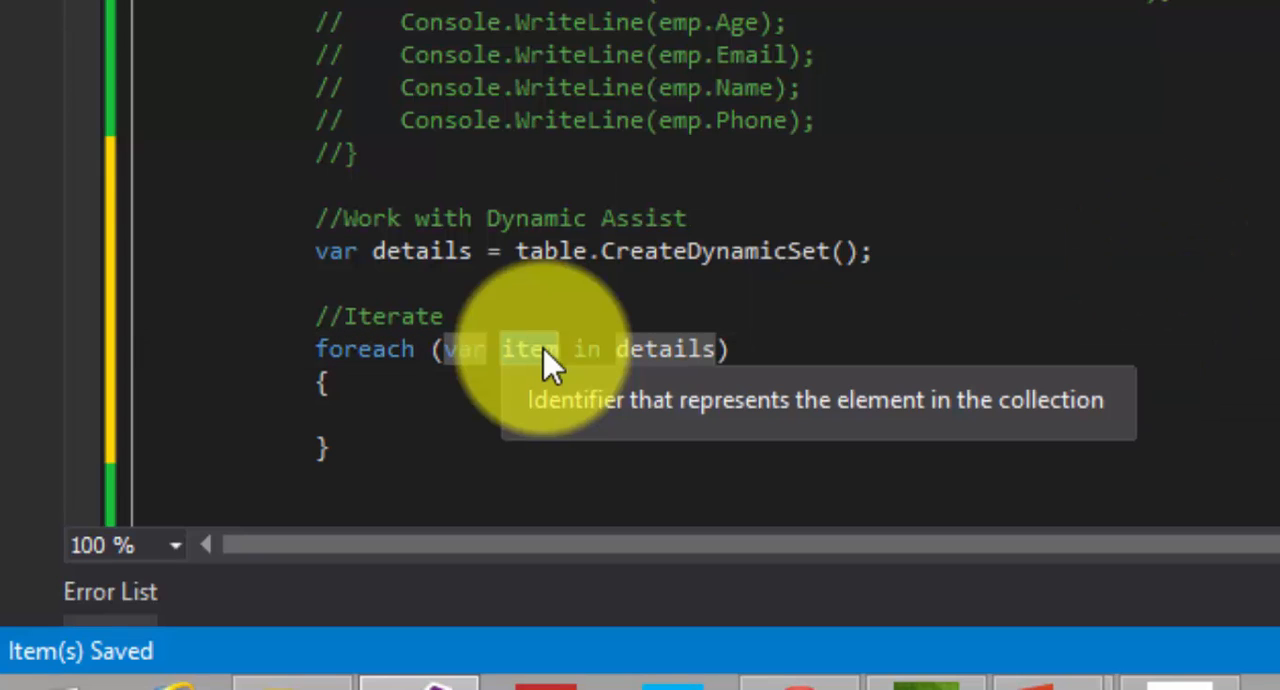
type("emp")
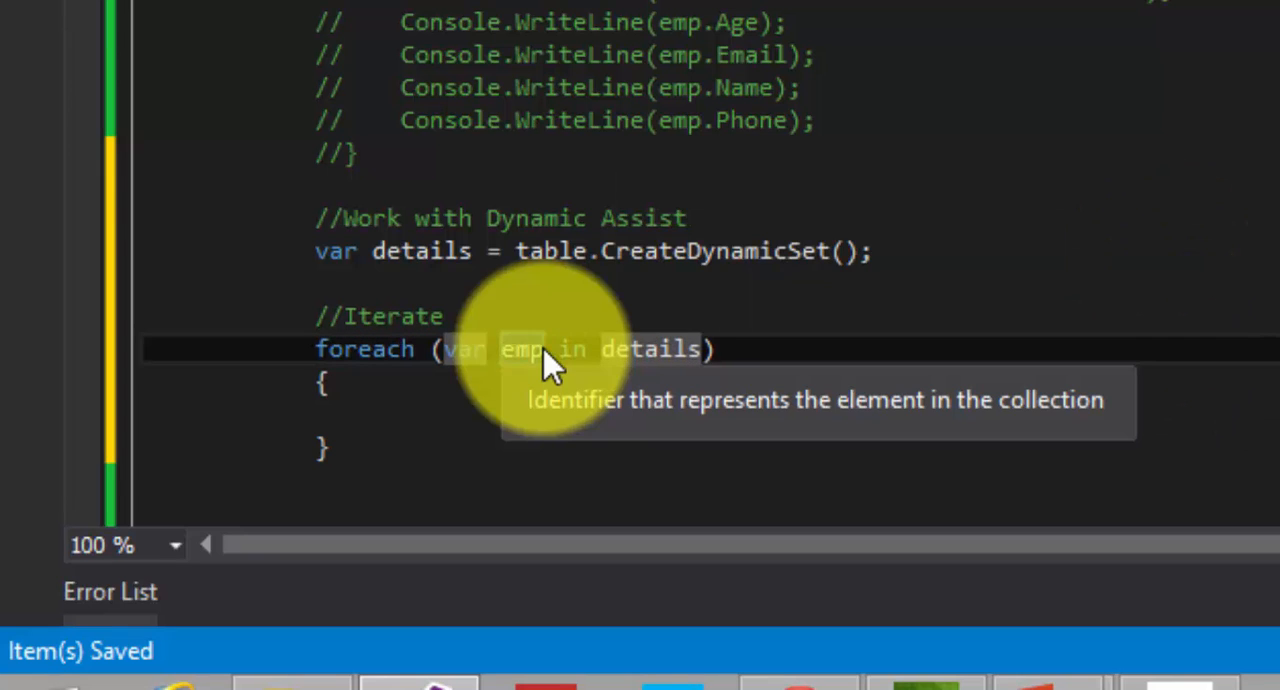
type("em")
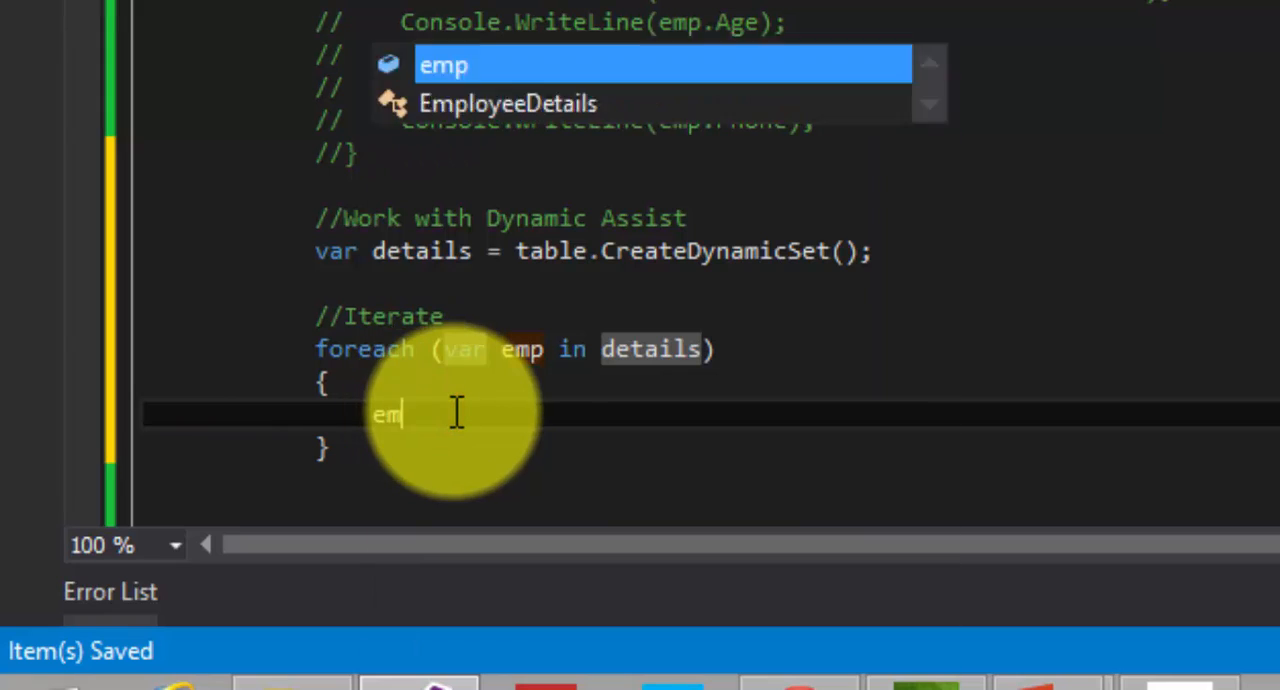
Replace the partial emp. expression in the loop body with Console.WriteLine();
type("p.")
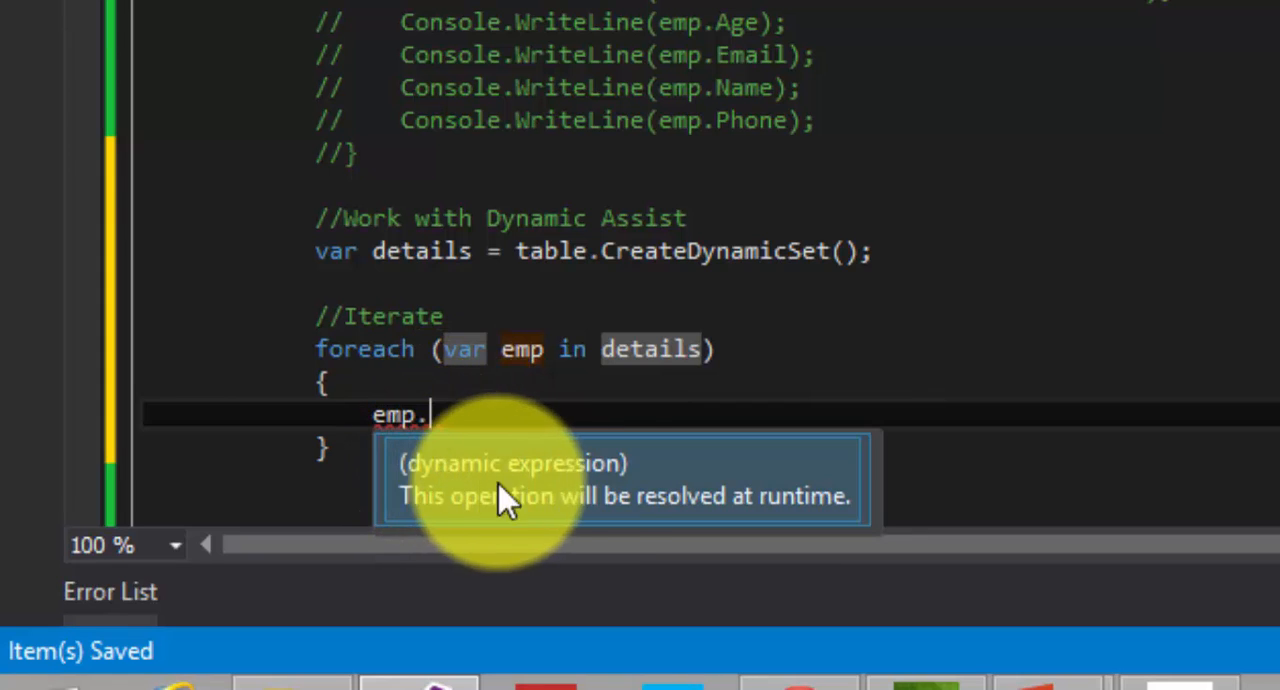
mouse_move(780, 535)
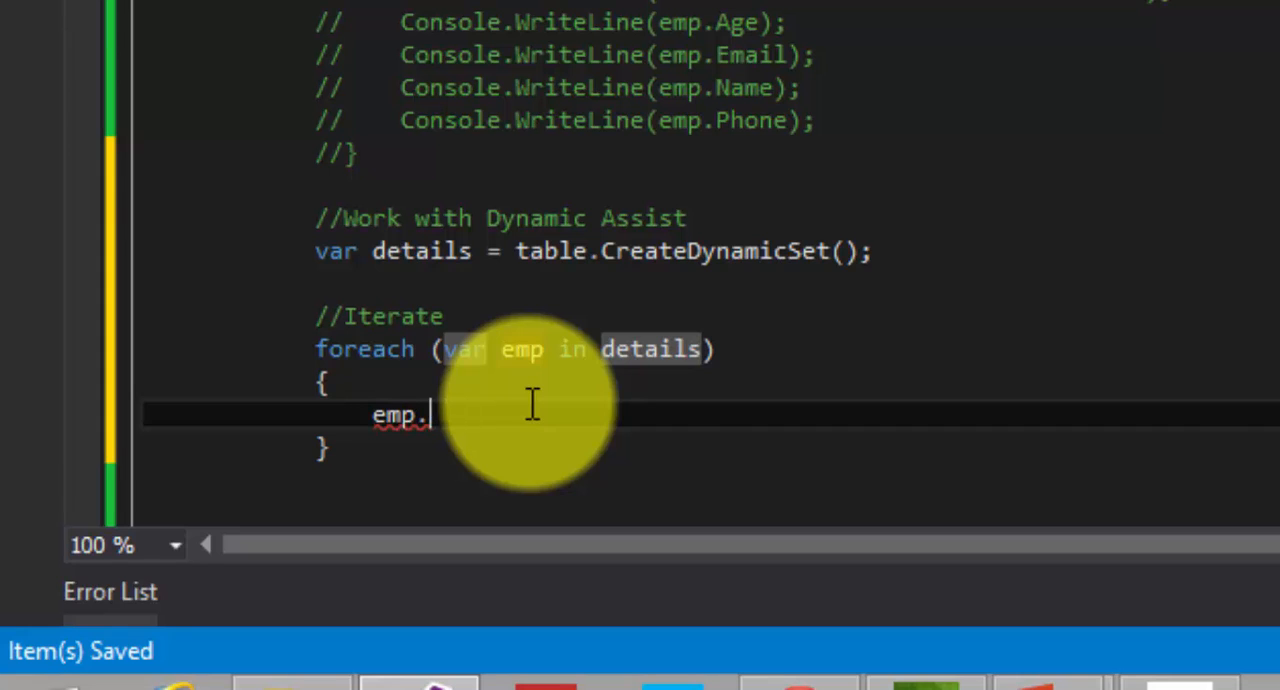
type("Console.WriteLine();")
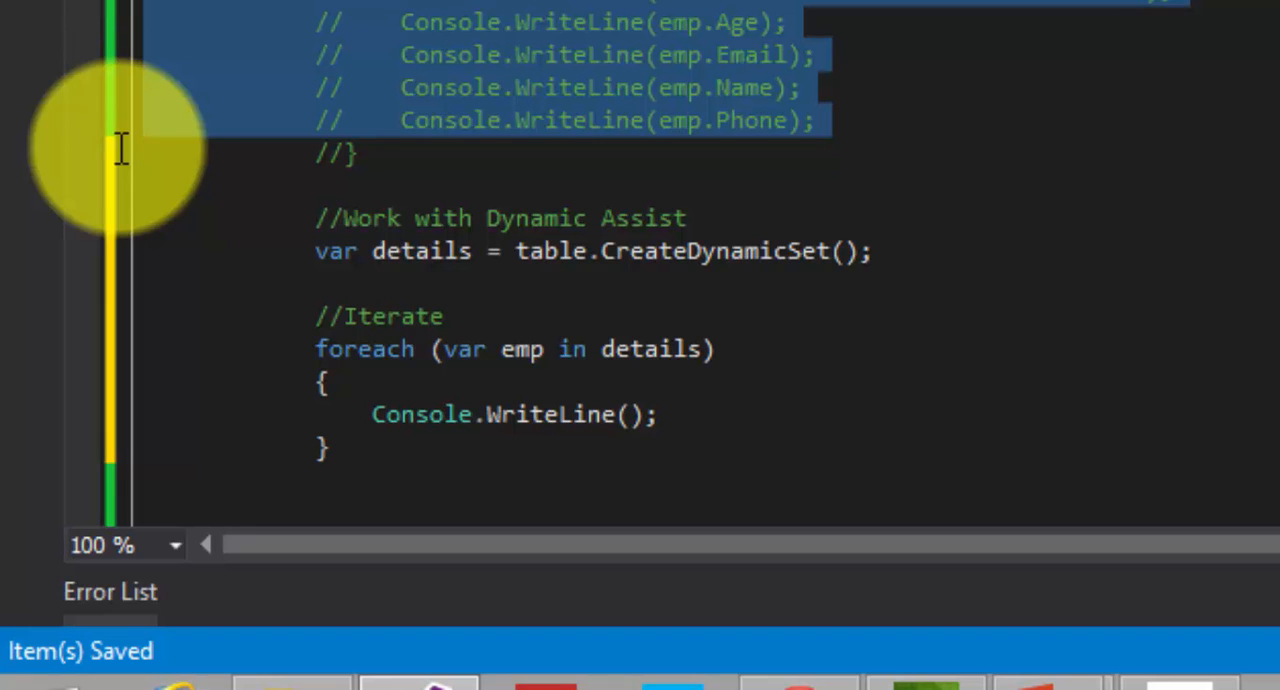
Reuse the commented WriteLine lines in the loop to print name heading, Age, Email, Name, Phone
left_click(648, 414)
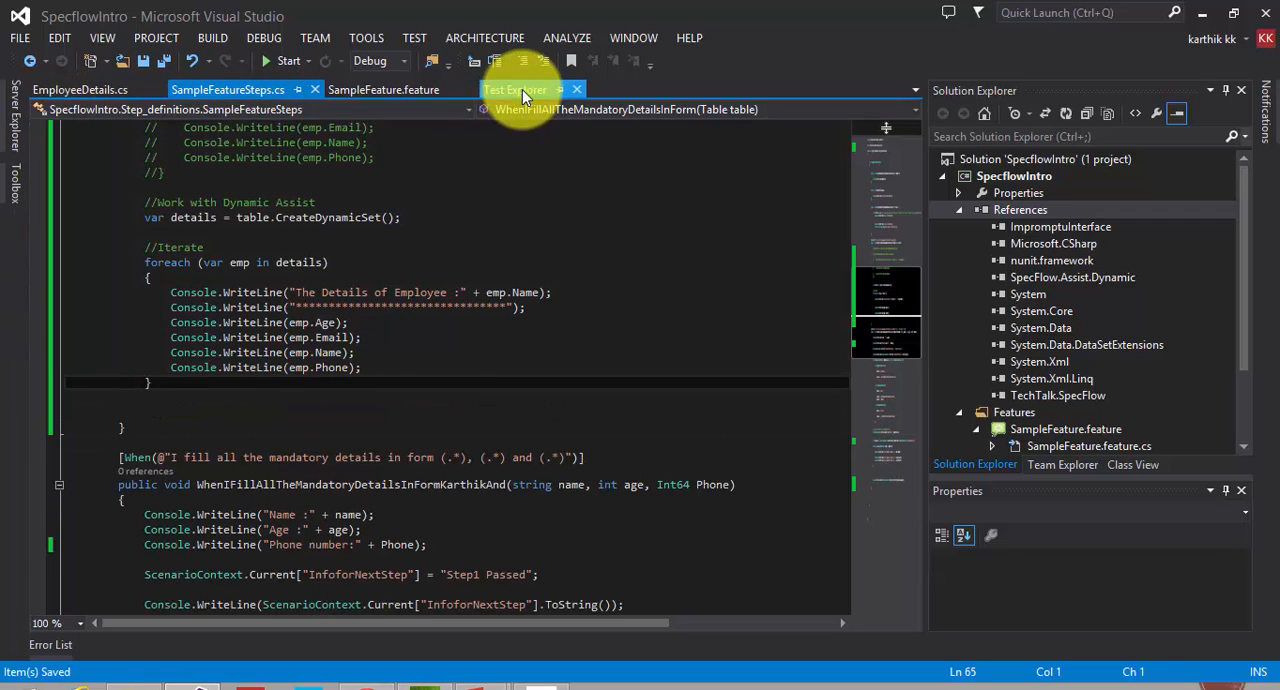
Run CreateANewEmployeeWithMandataryDetails, check its printed output, then reopen SampleFeature.feature
right_click(127, 208)
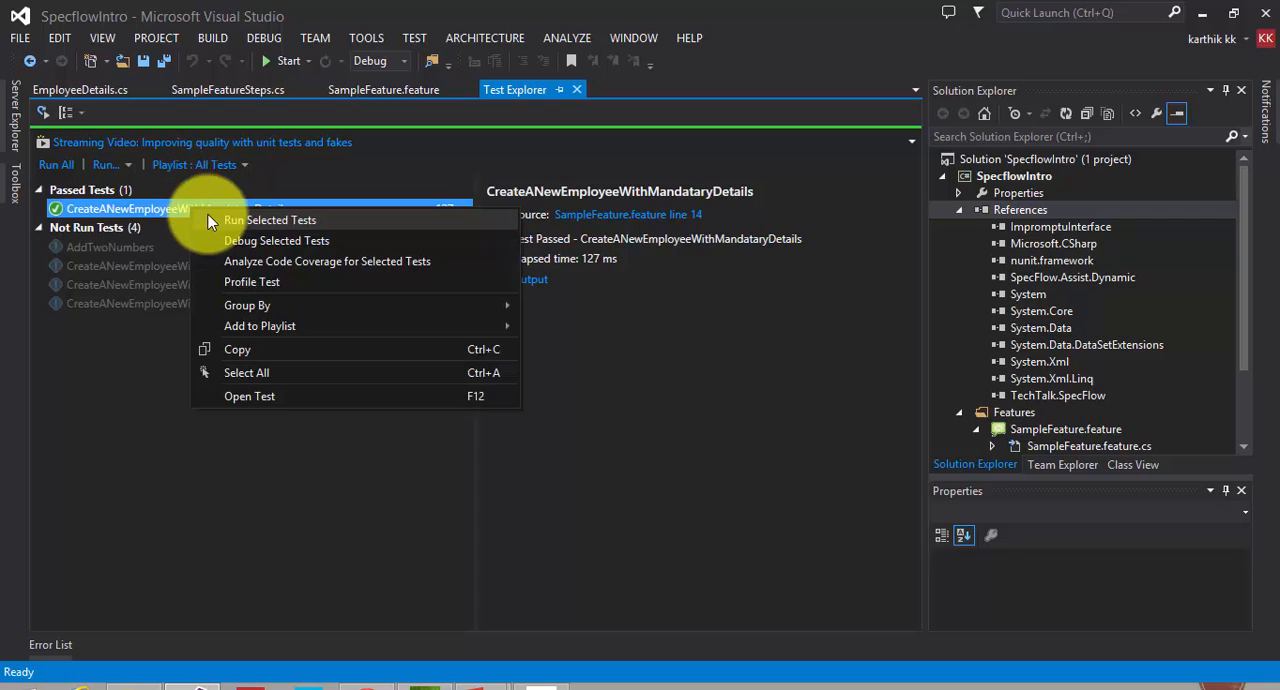
left_click(270, 219)
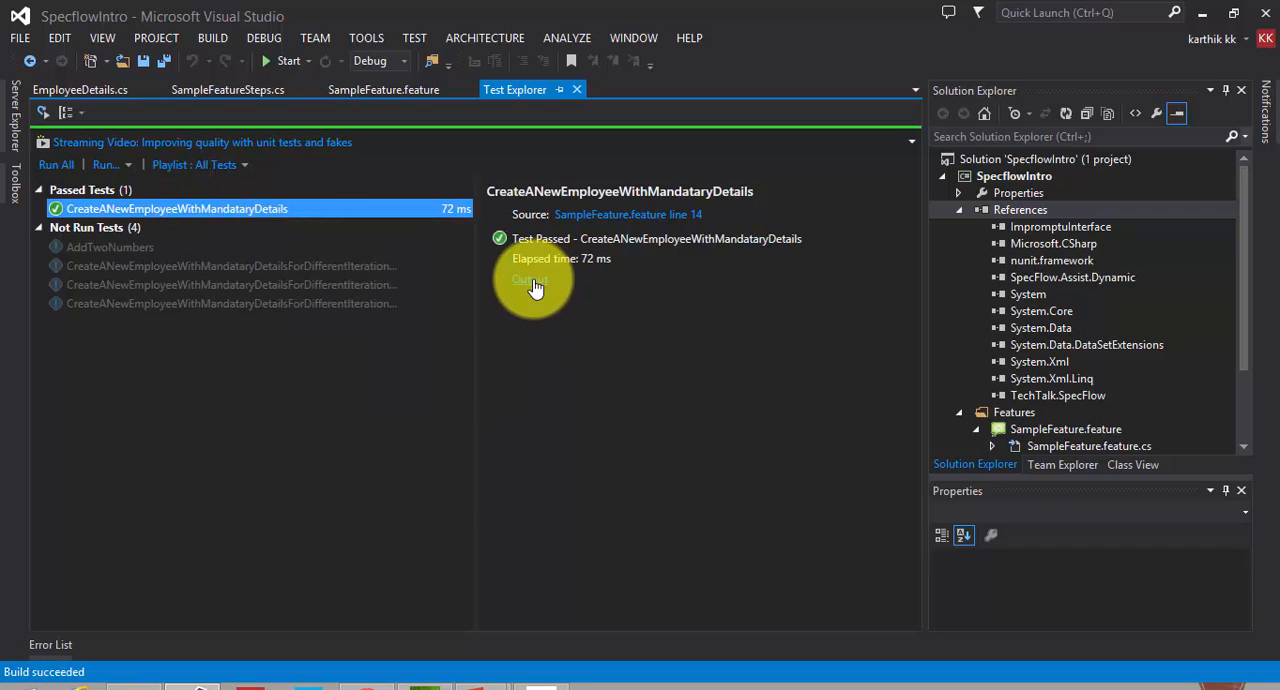
left_click(530, 279)
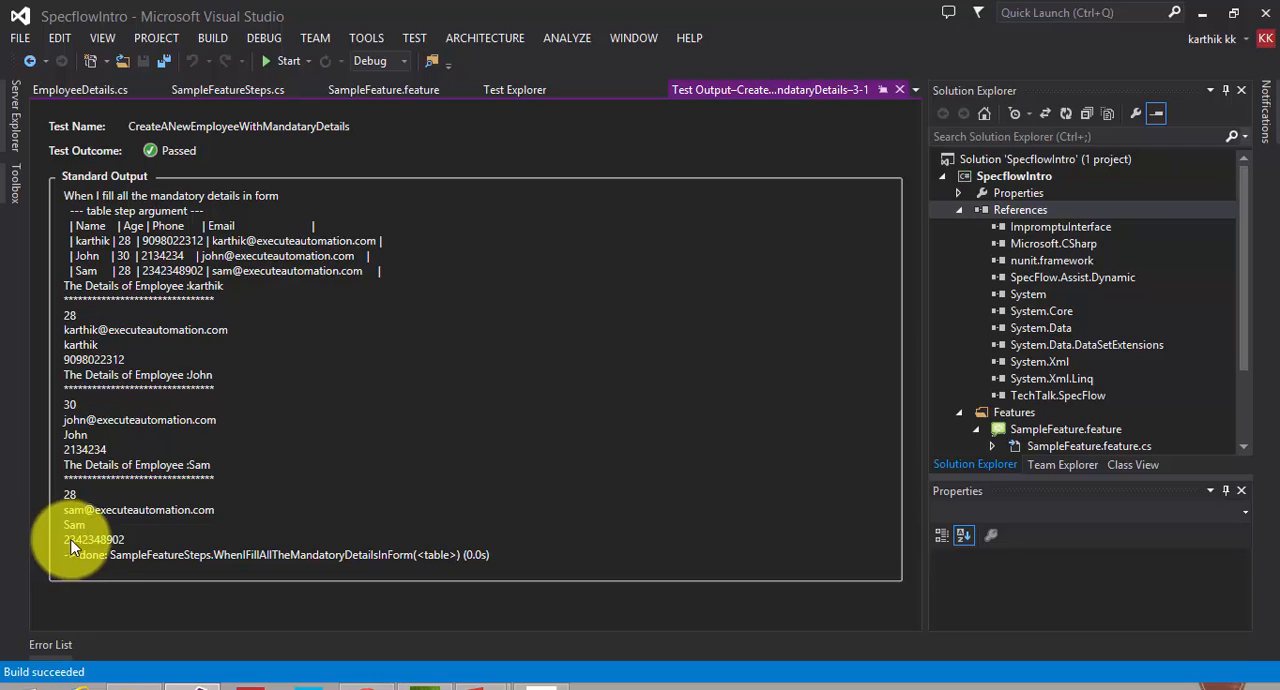
left_click(514, 89)
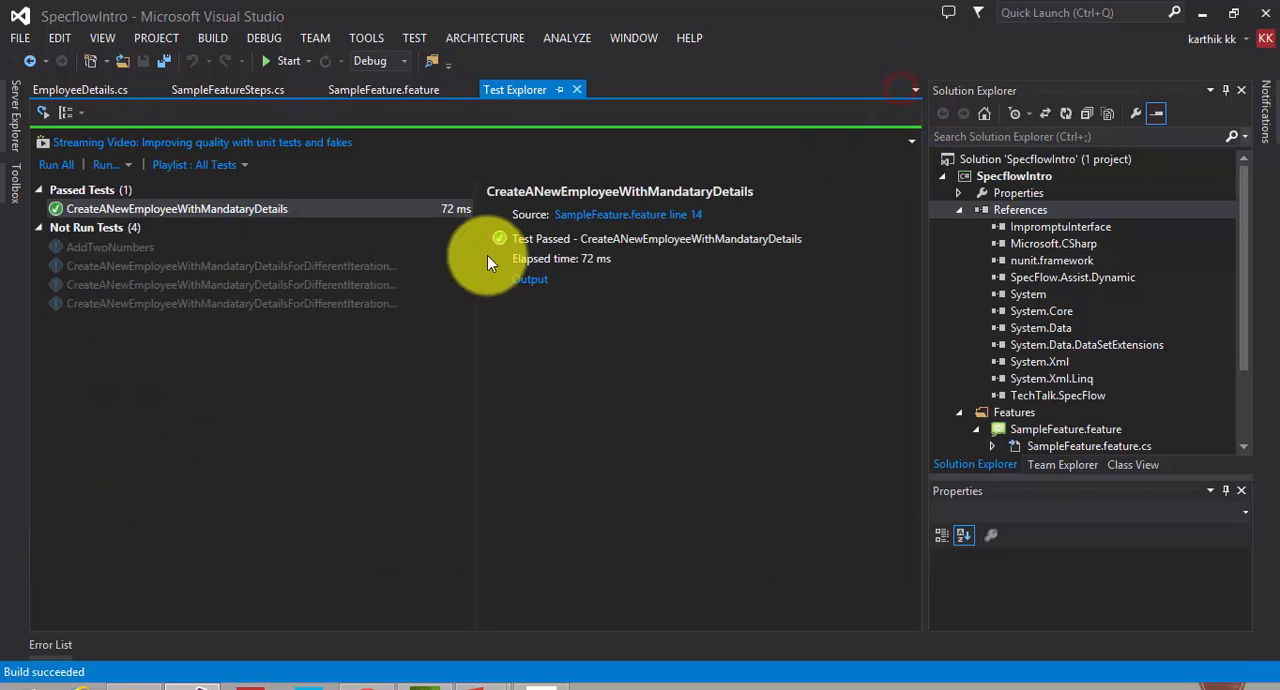
left_click(227, 89)
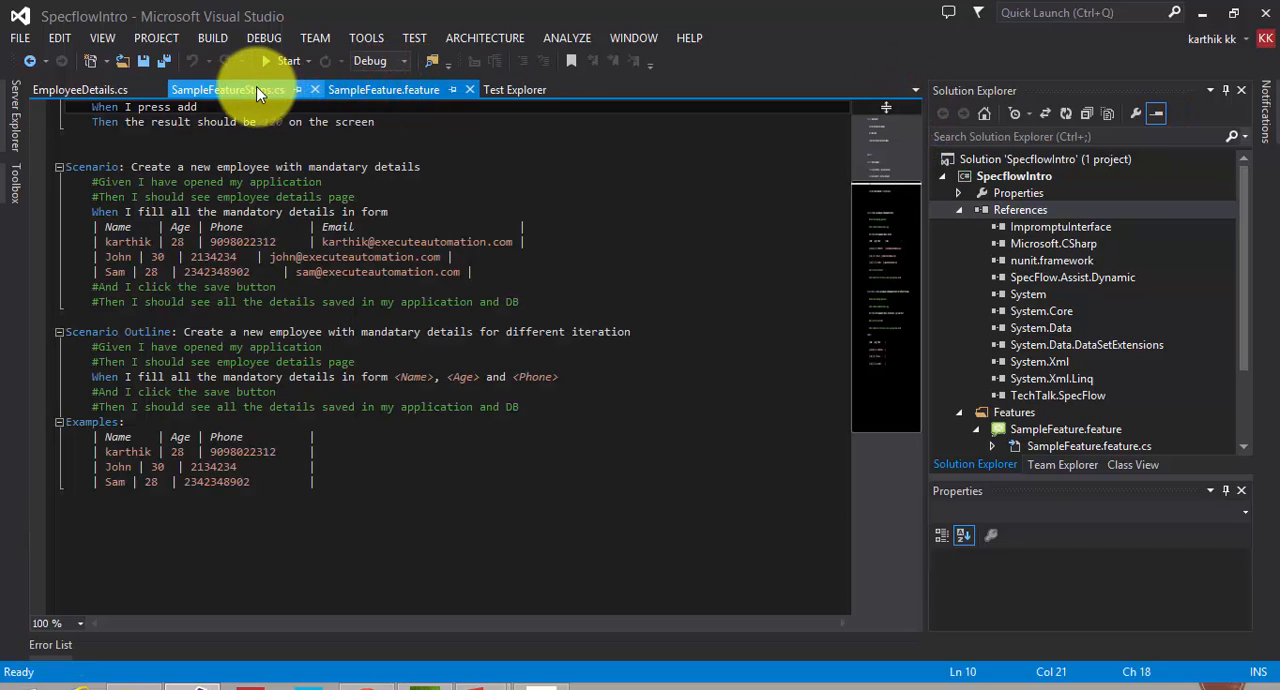
Return to Test Explorer and bring up actions for CreateANewEmployeeWithMandataryDetails
left_click(228, 89)
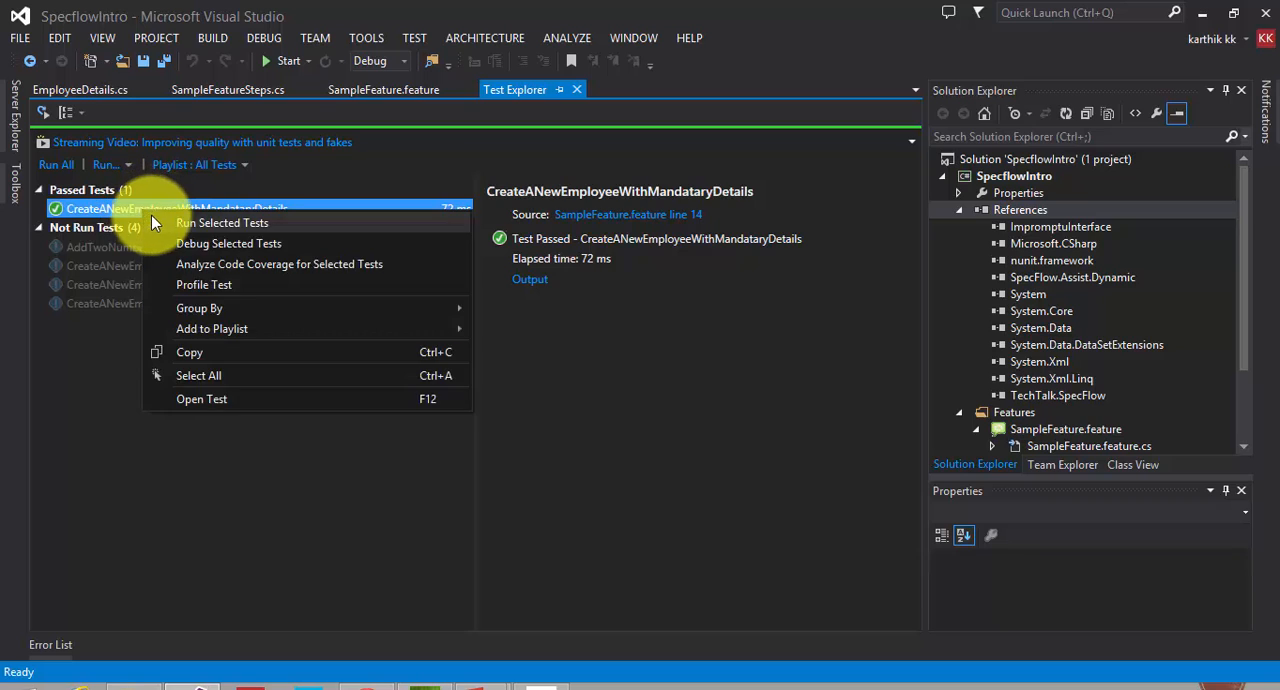
Rerun the employee test, see it fail on undefined 'age', then save SampleFeatureSteps.cs with emp.Age
left_click(222, 222)
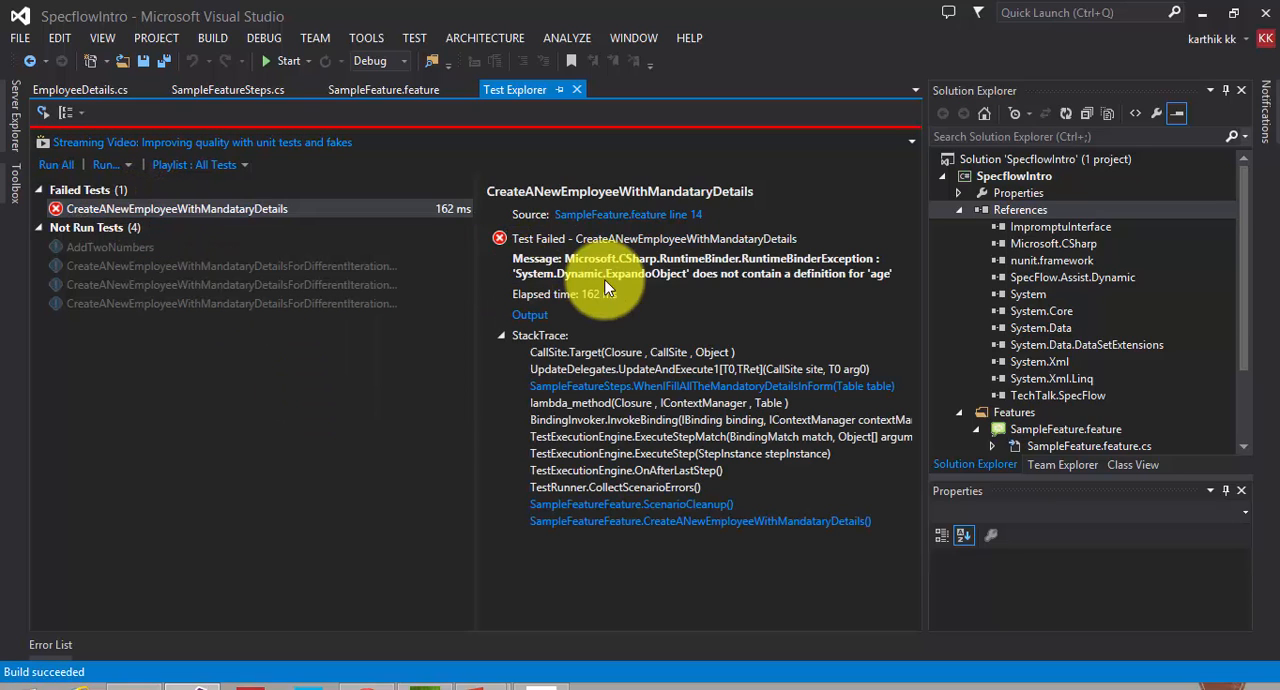
mouse_move(600, 290)
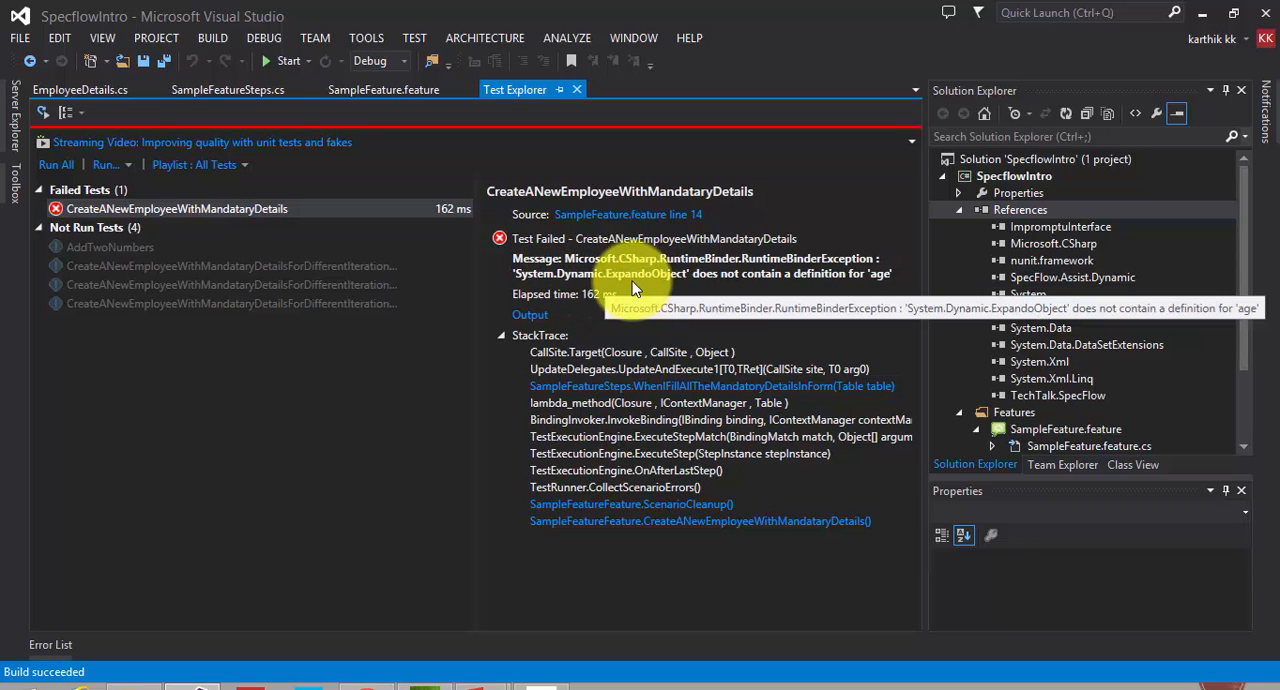
mouse_move(875, 283)
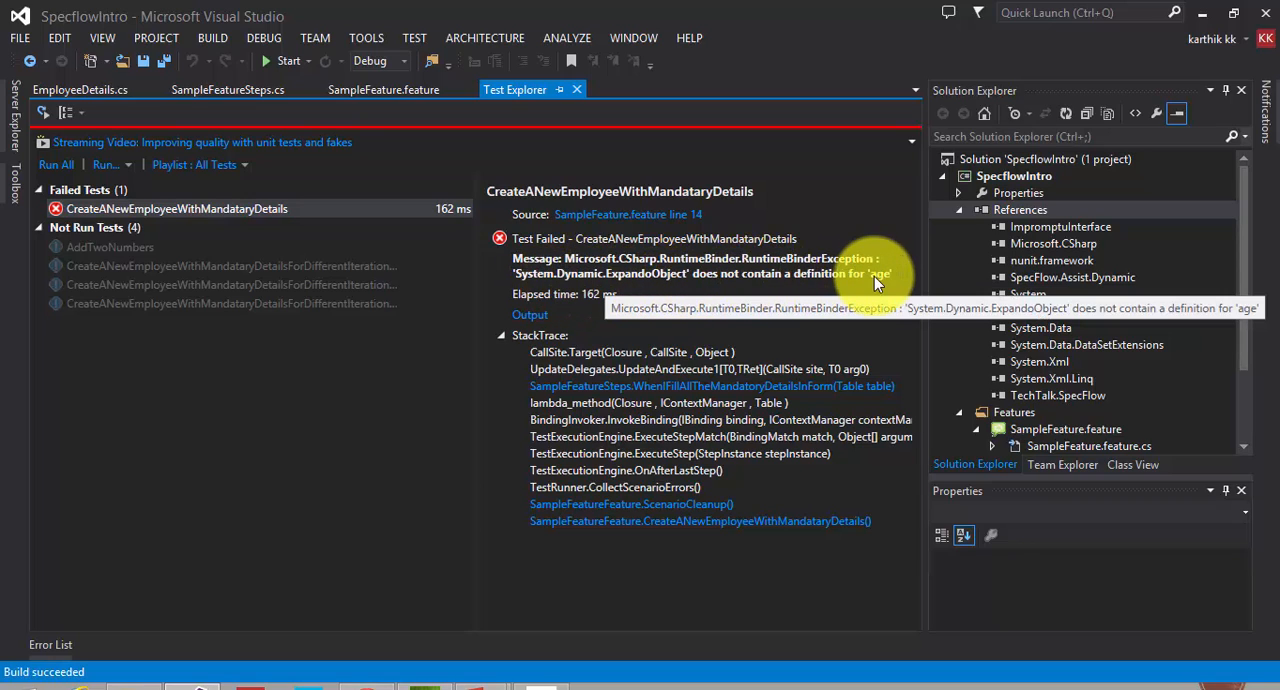
mouse_move(810, 273)
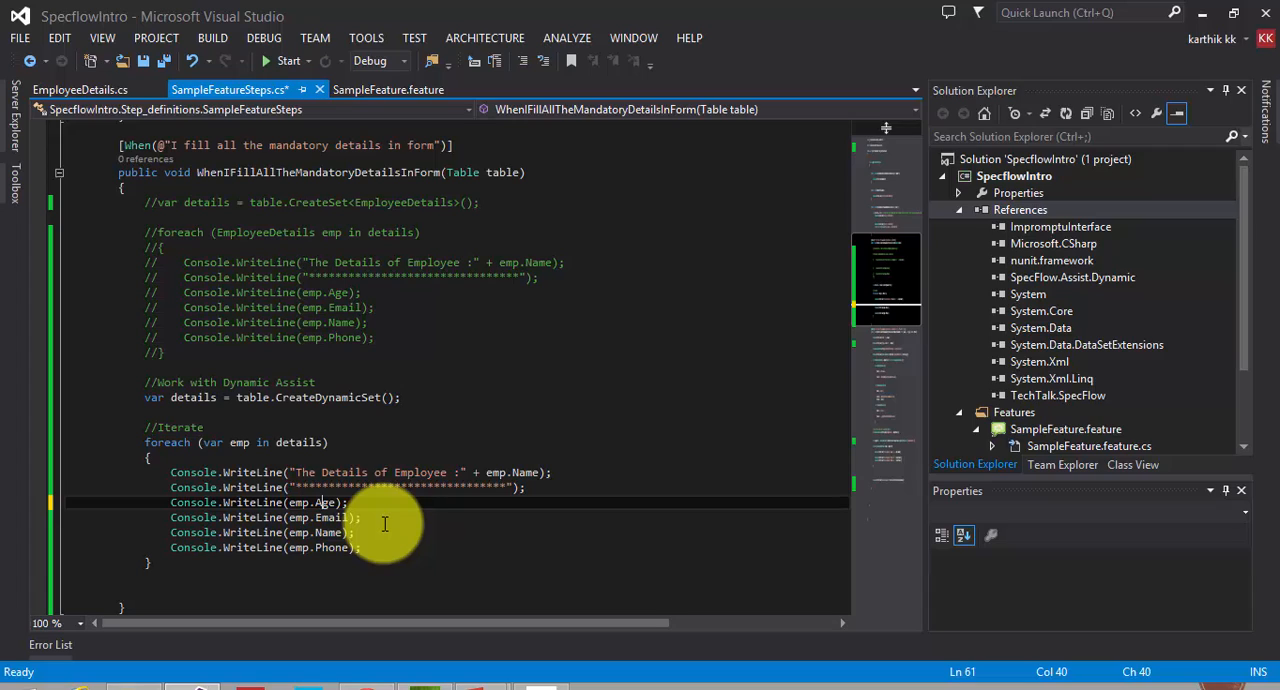
key("ctrl+s")
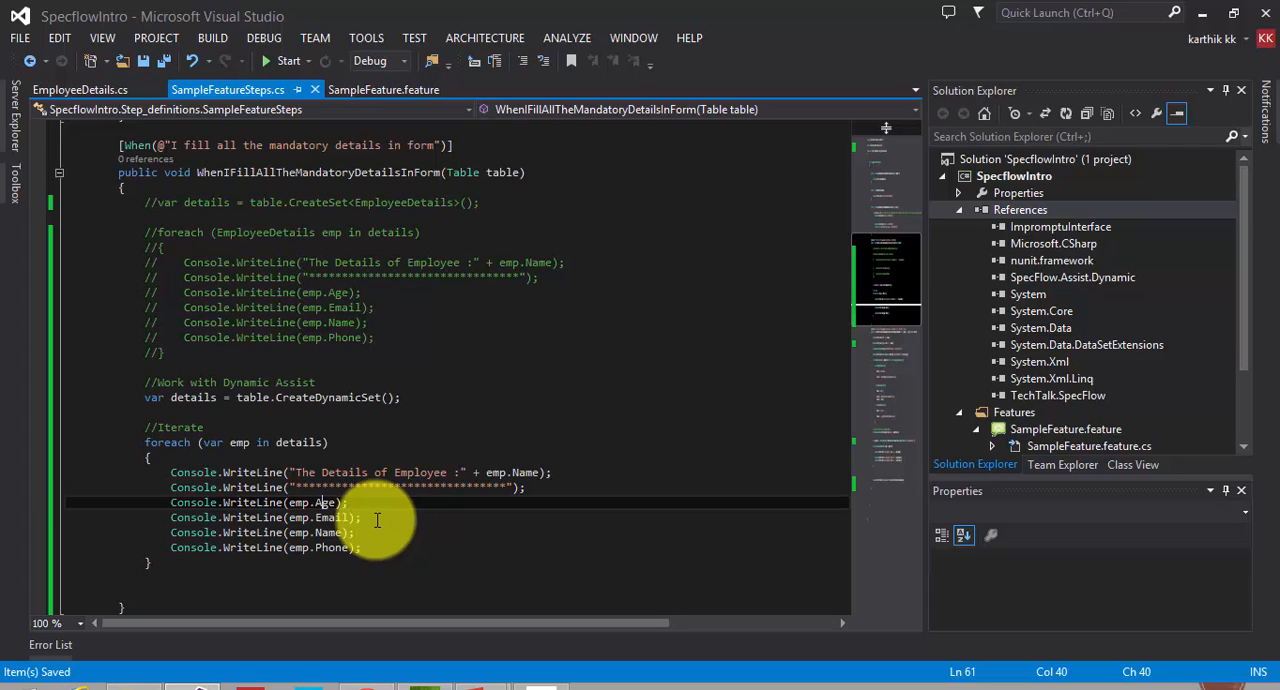